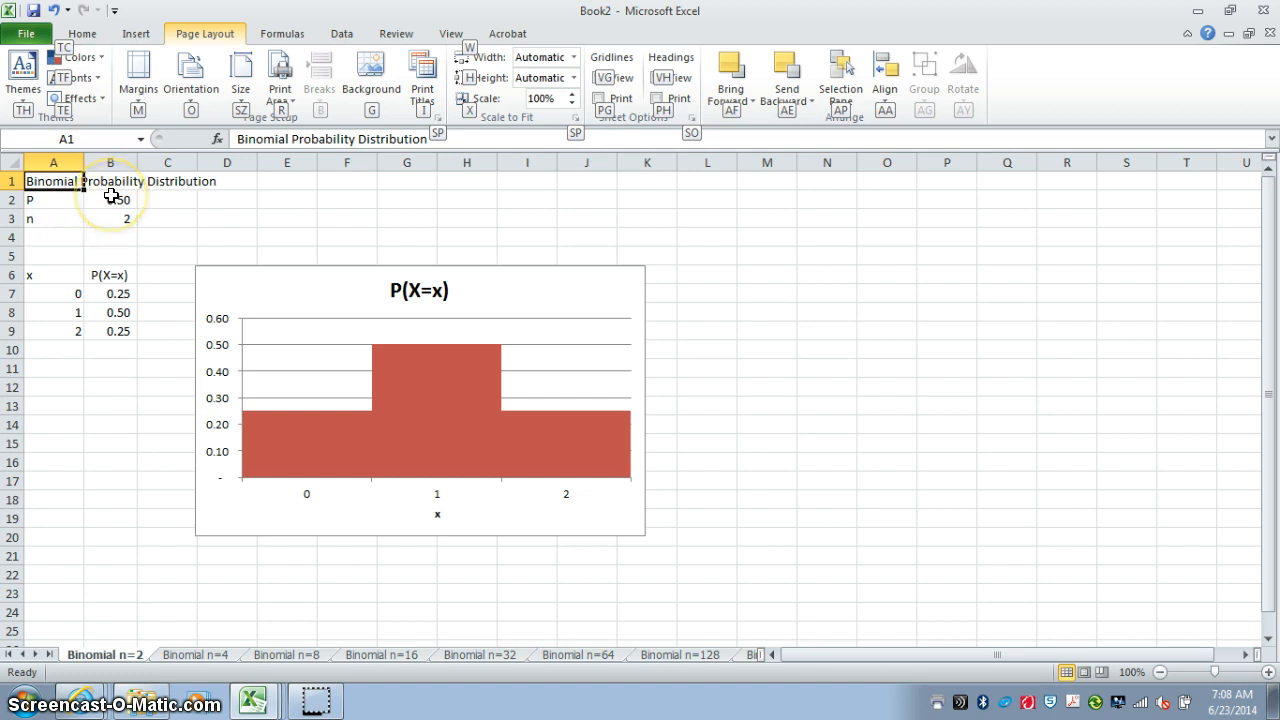
Inspect the n=2 sheet's p and n cells, x and P(X=x) headings, and BINOM.DIST formula.
left_click(110, 199)
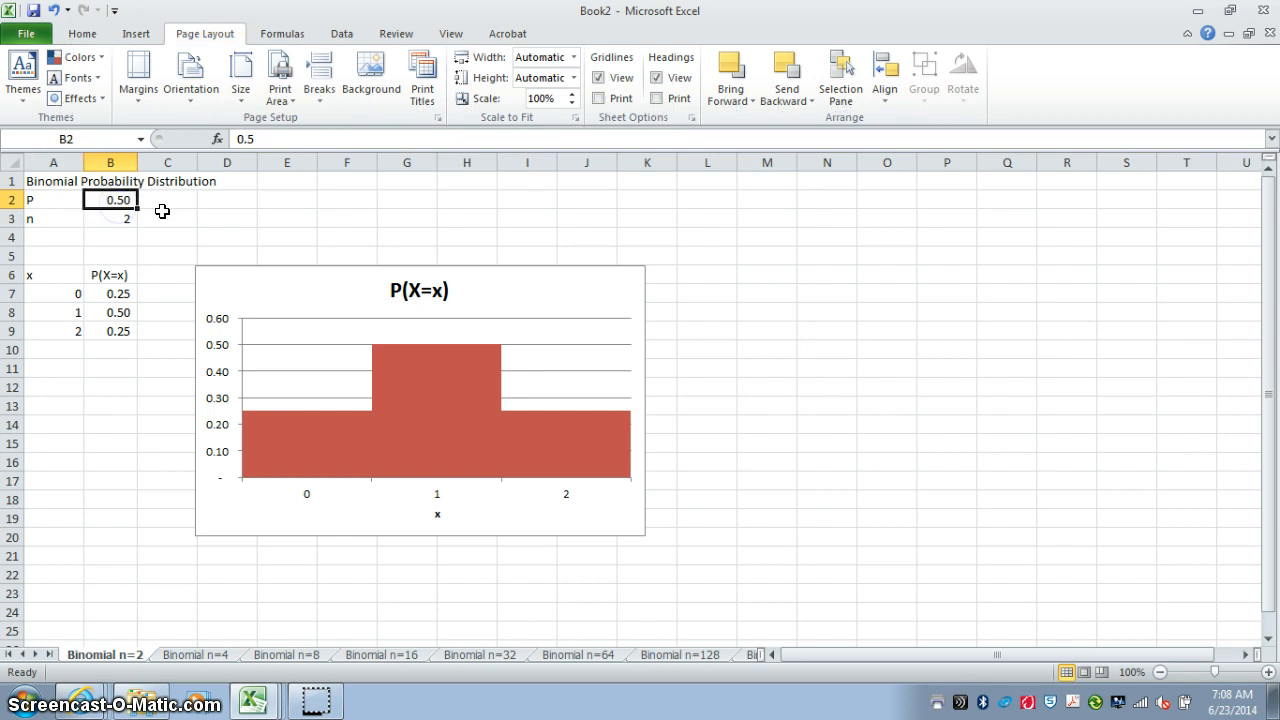
mouse_move(197, 204)
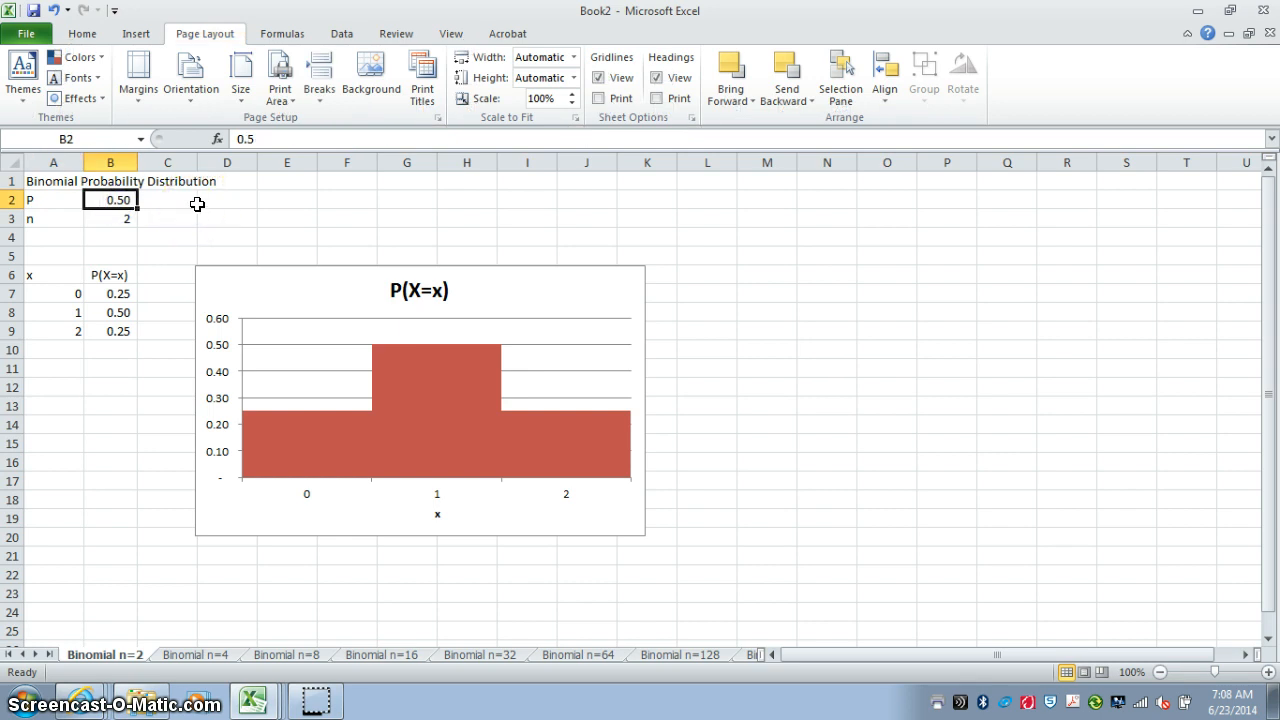
left_click(110, 218)
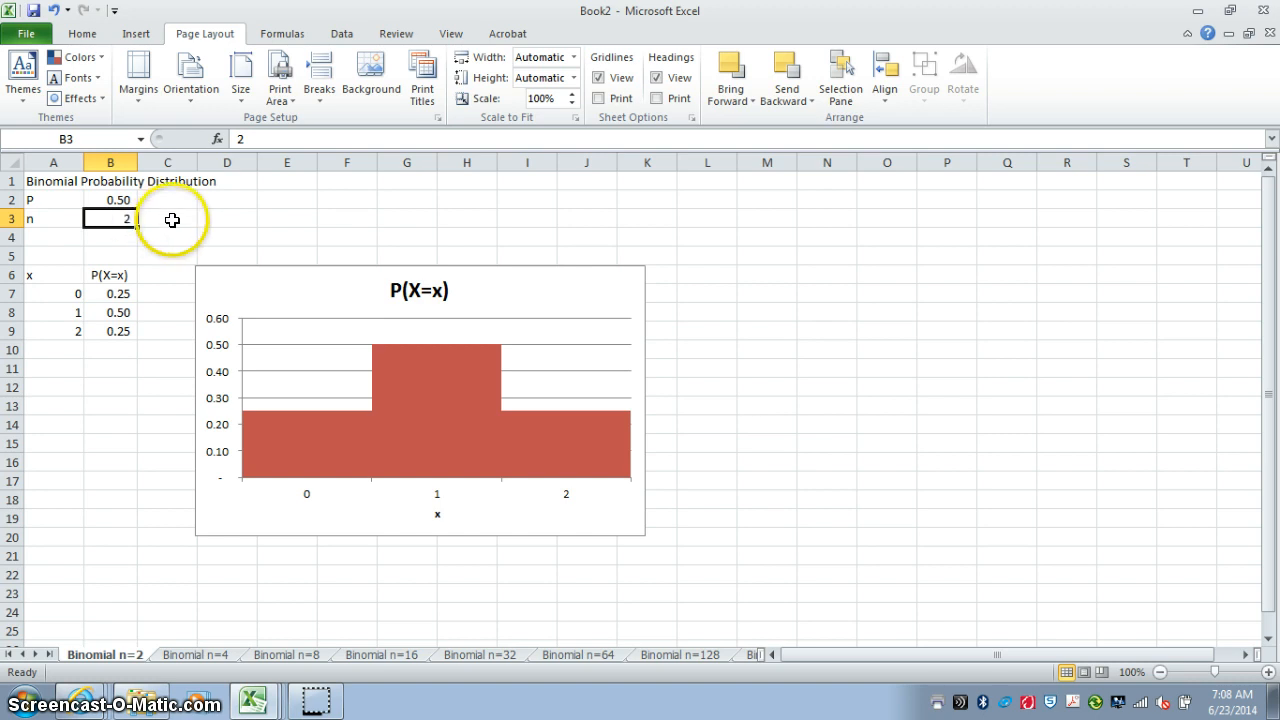
mouse_move(58, 281)
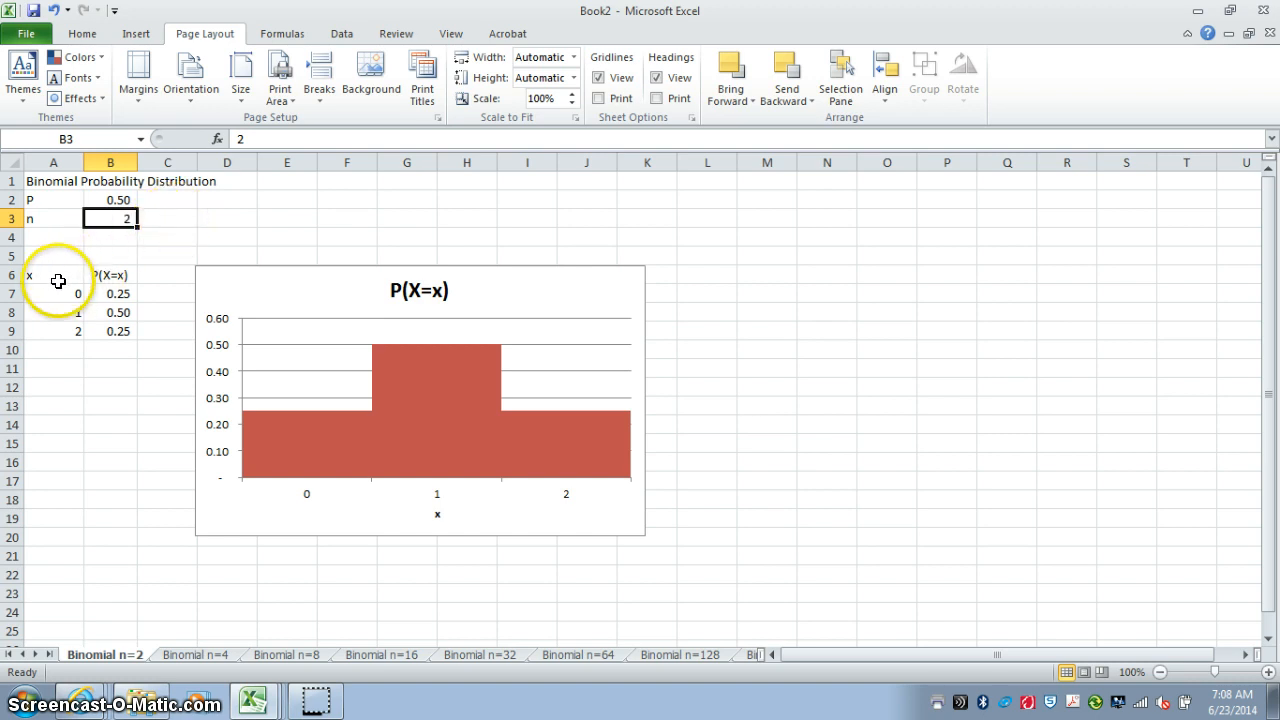
left_click(53, 274)
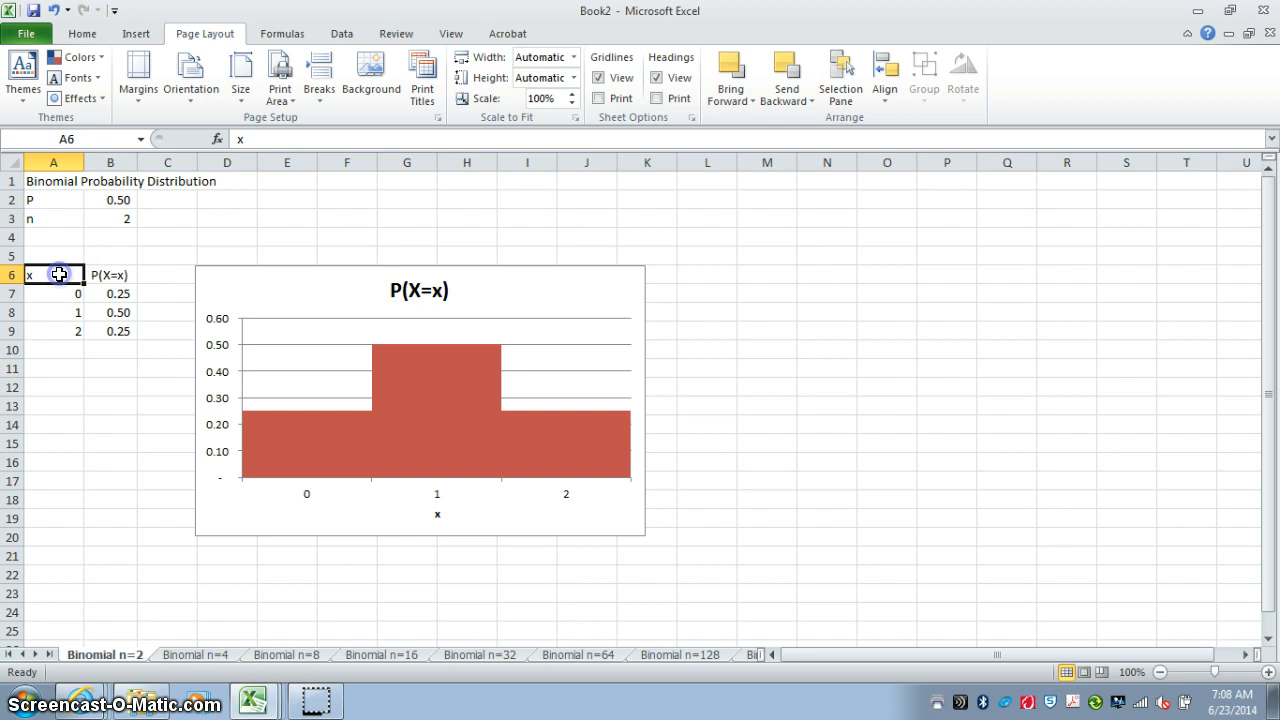
left_click(110, 274)
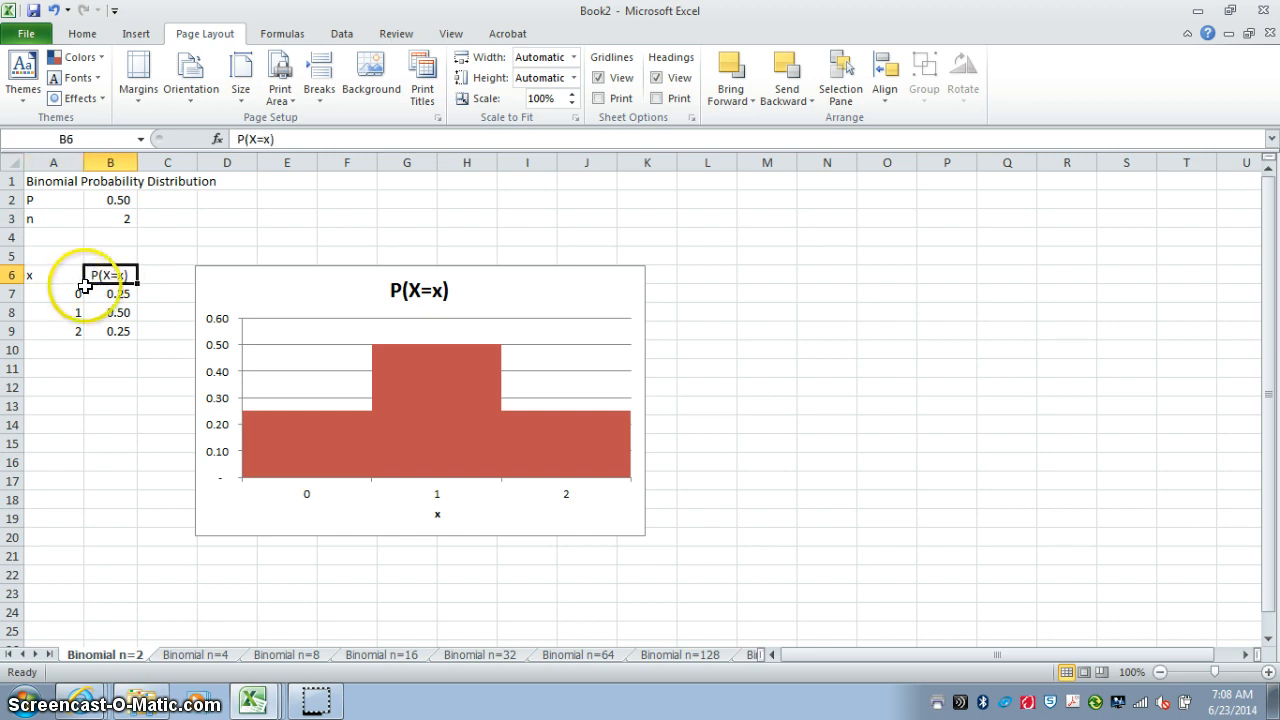
left_click(53, 293)
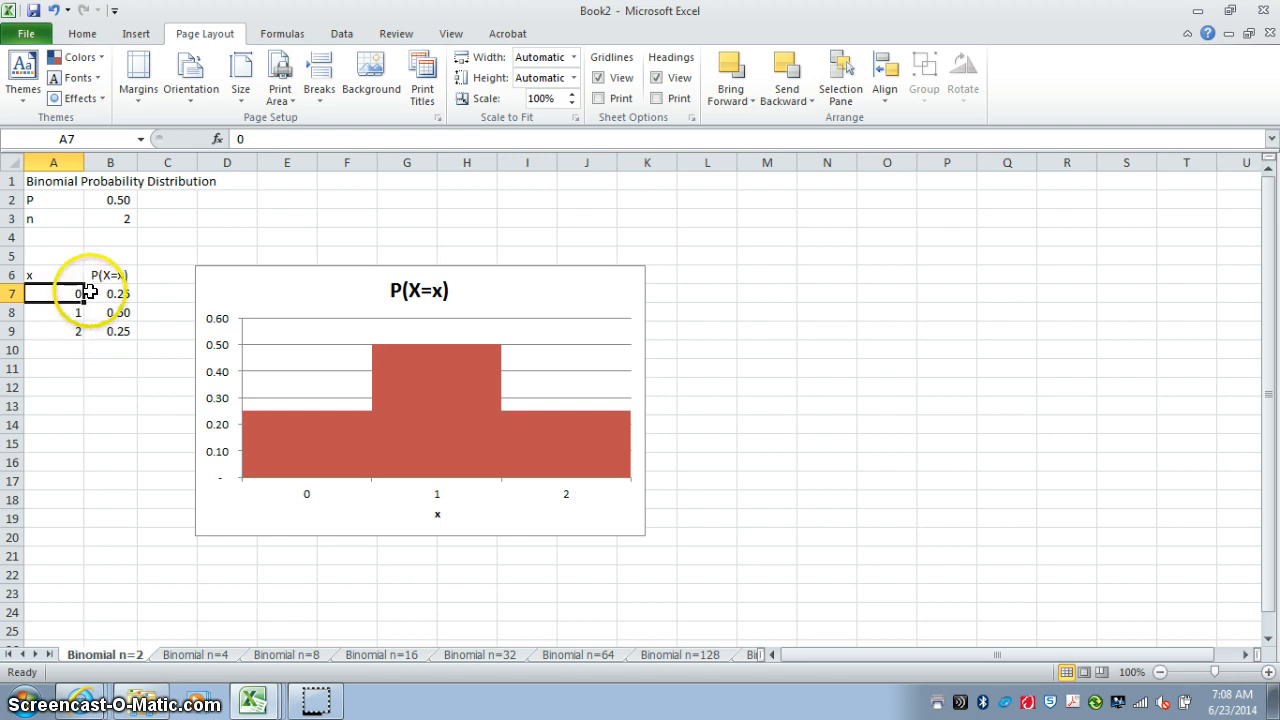
left_click(110, 293)
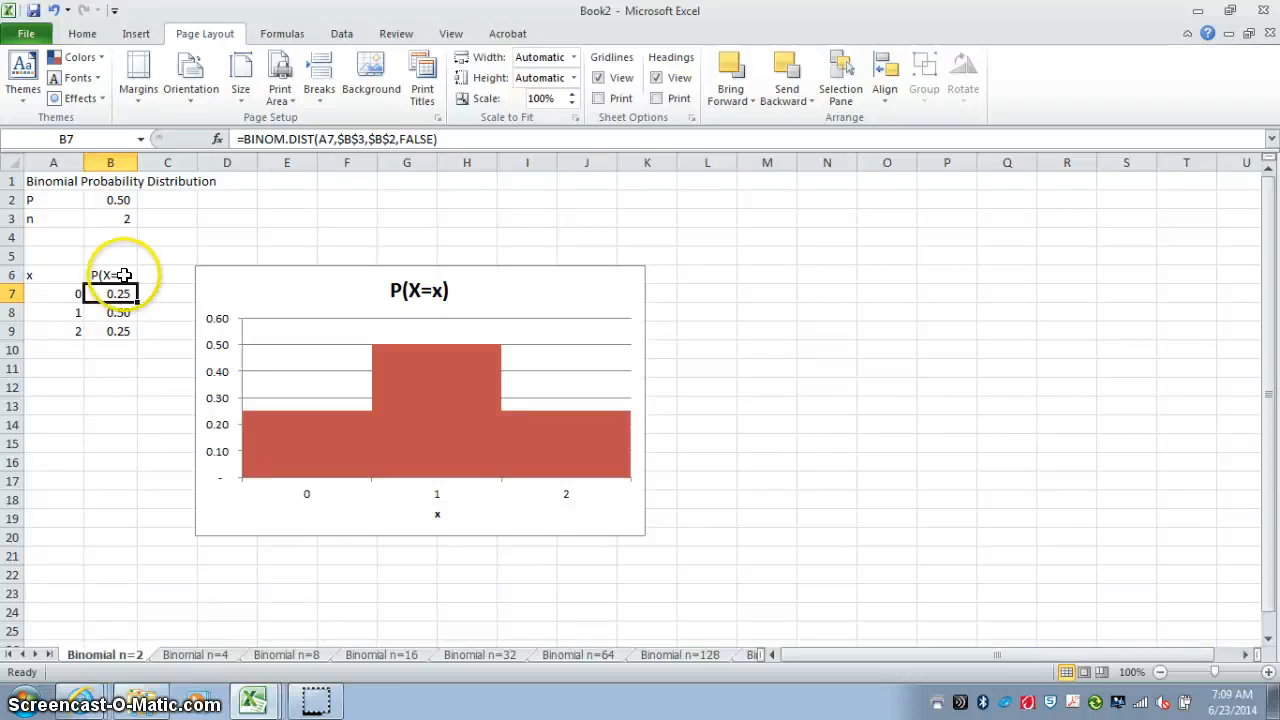
mouse_move(357, 139)
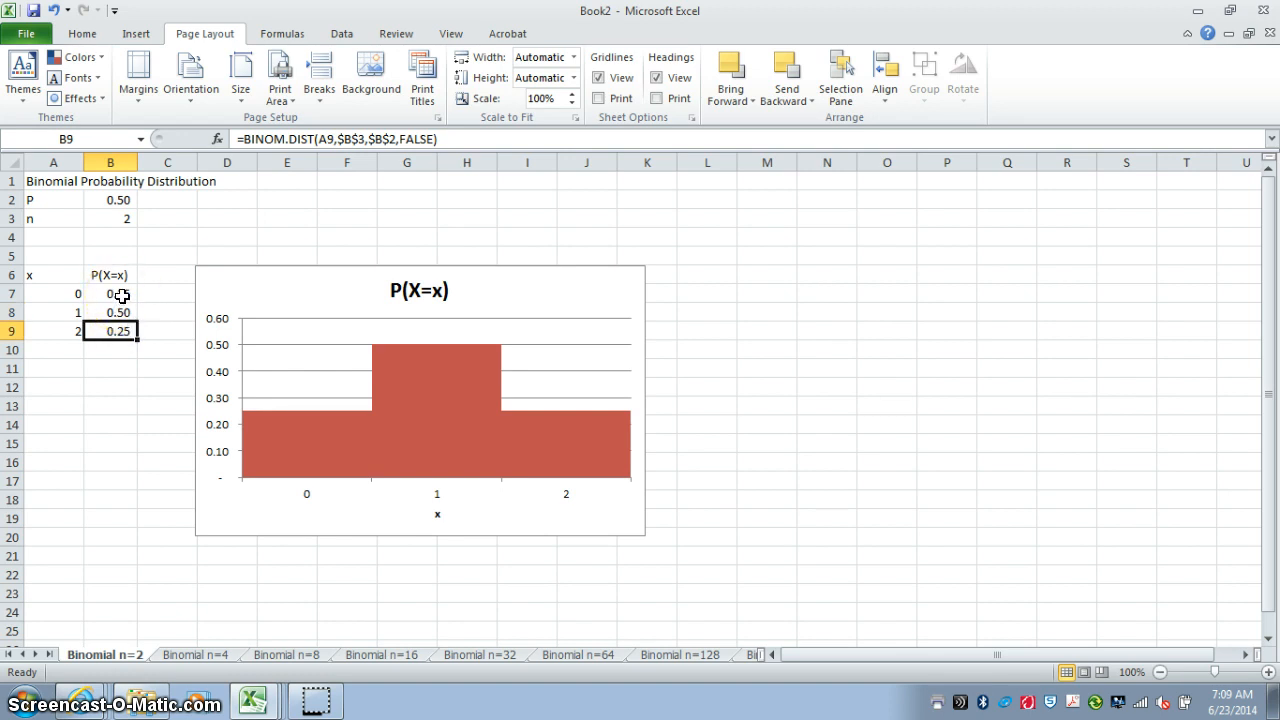
mouse_move(480, 388)
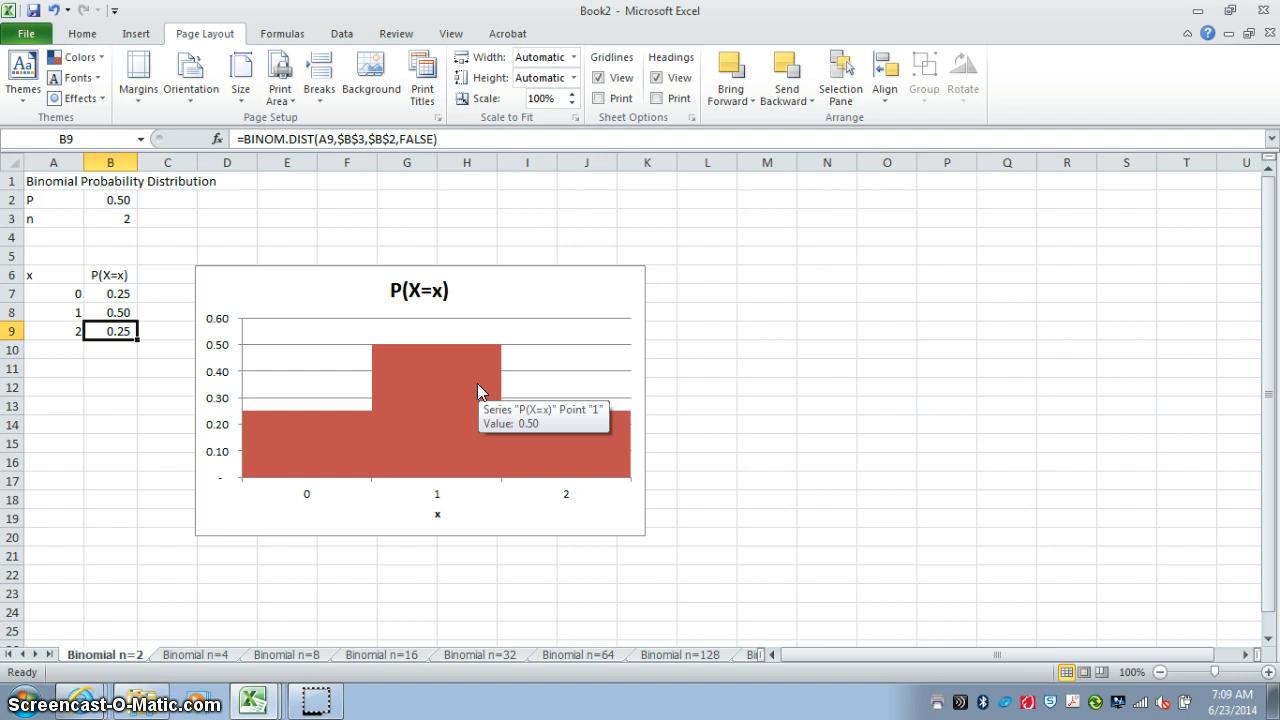
mouse_move(459, 513)
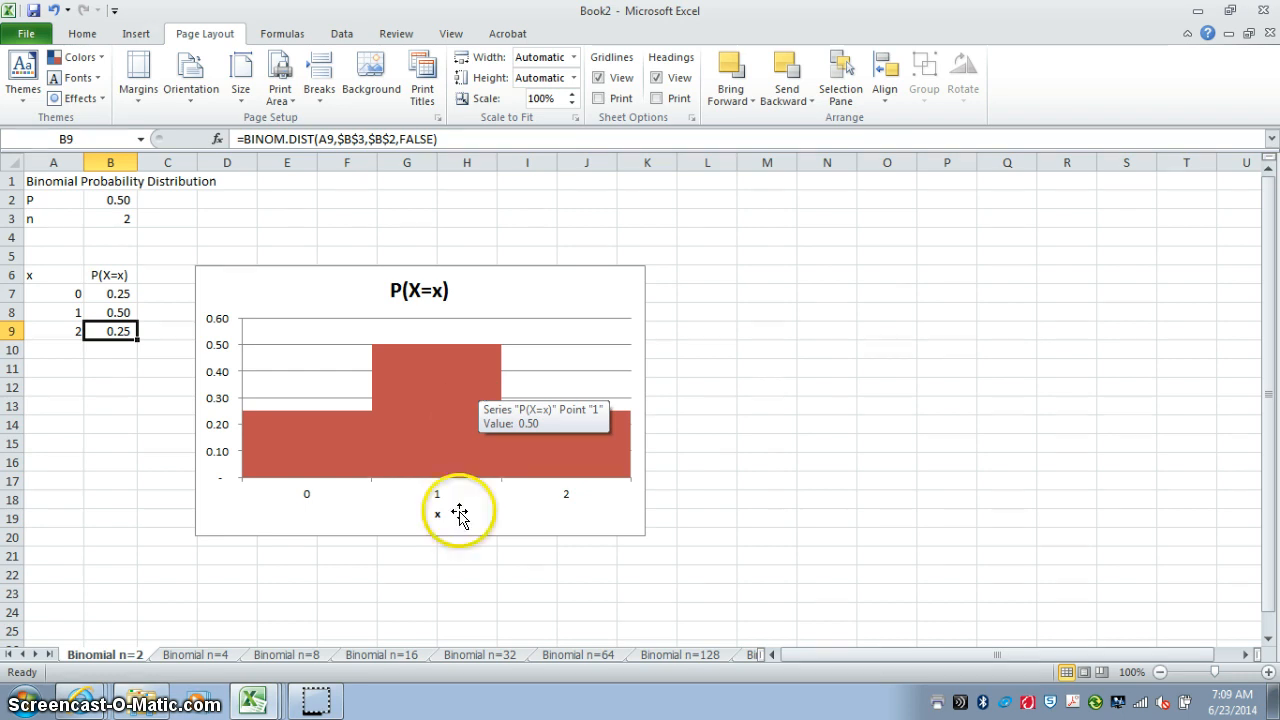
mouse_move(493, 521)
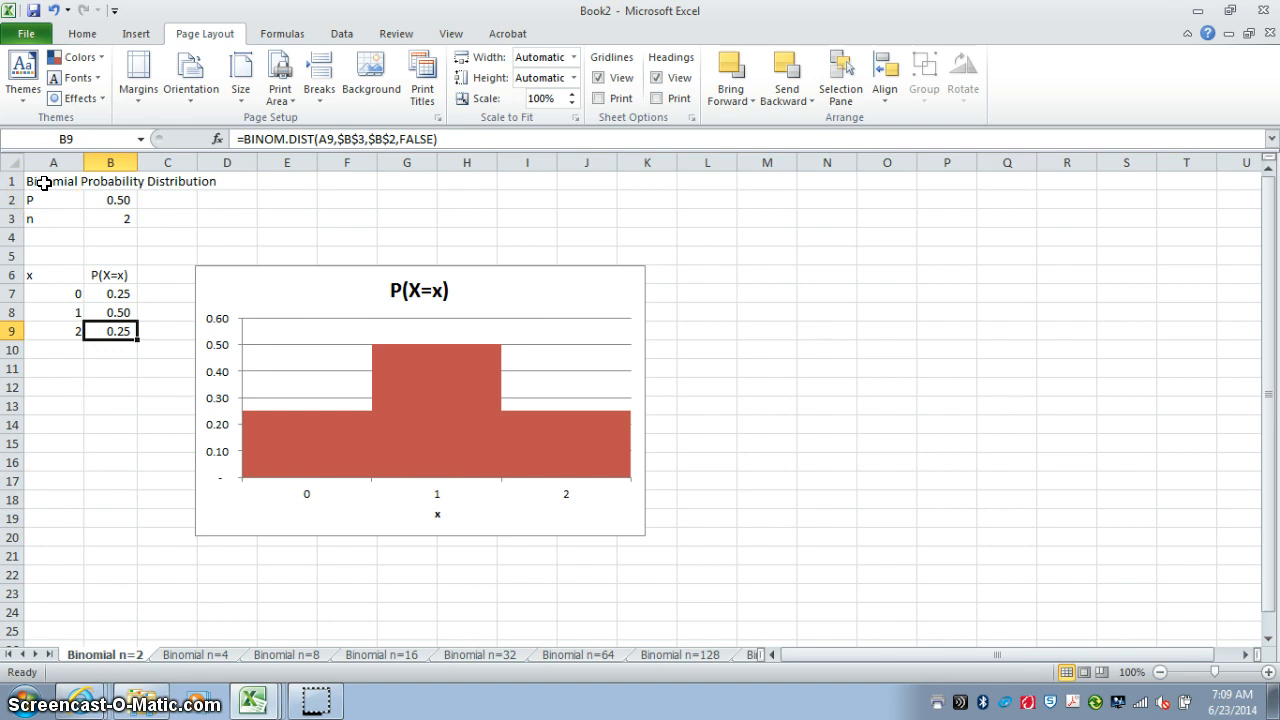
left_click(53, 181)
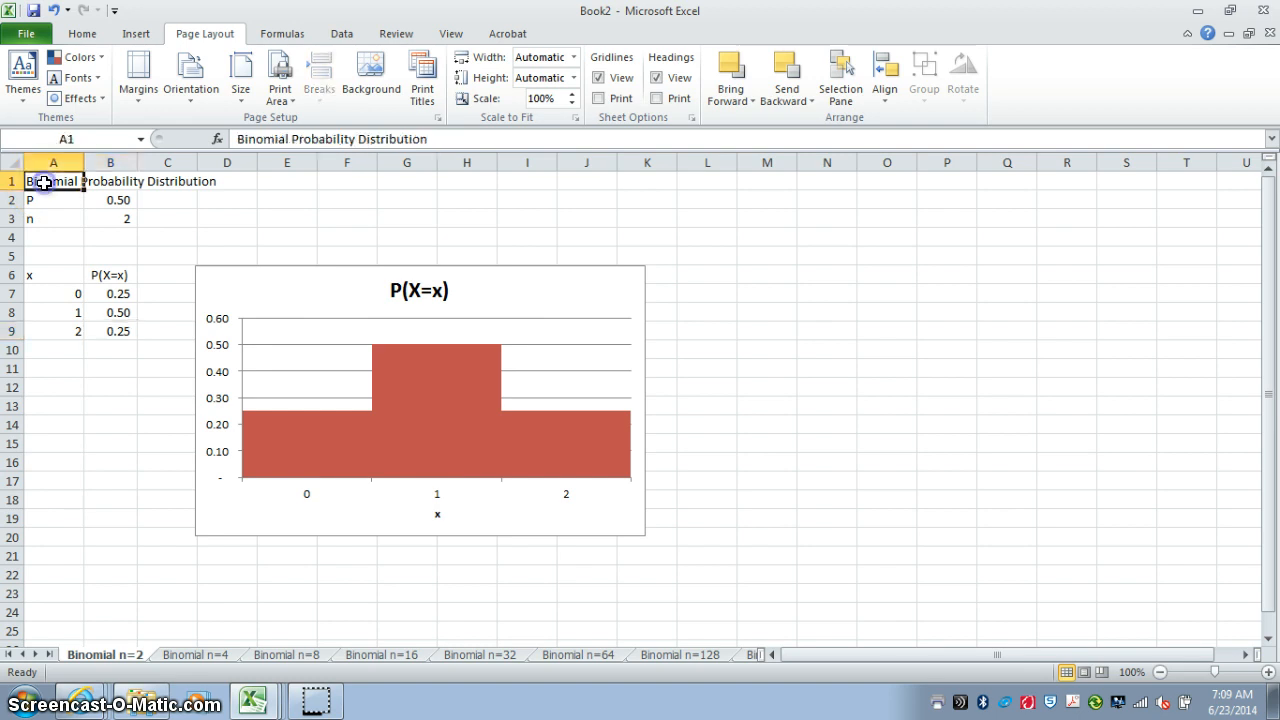
mouse_move(226, 541)
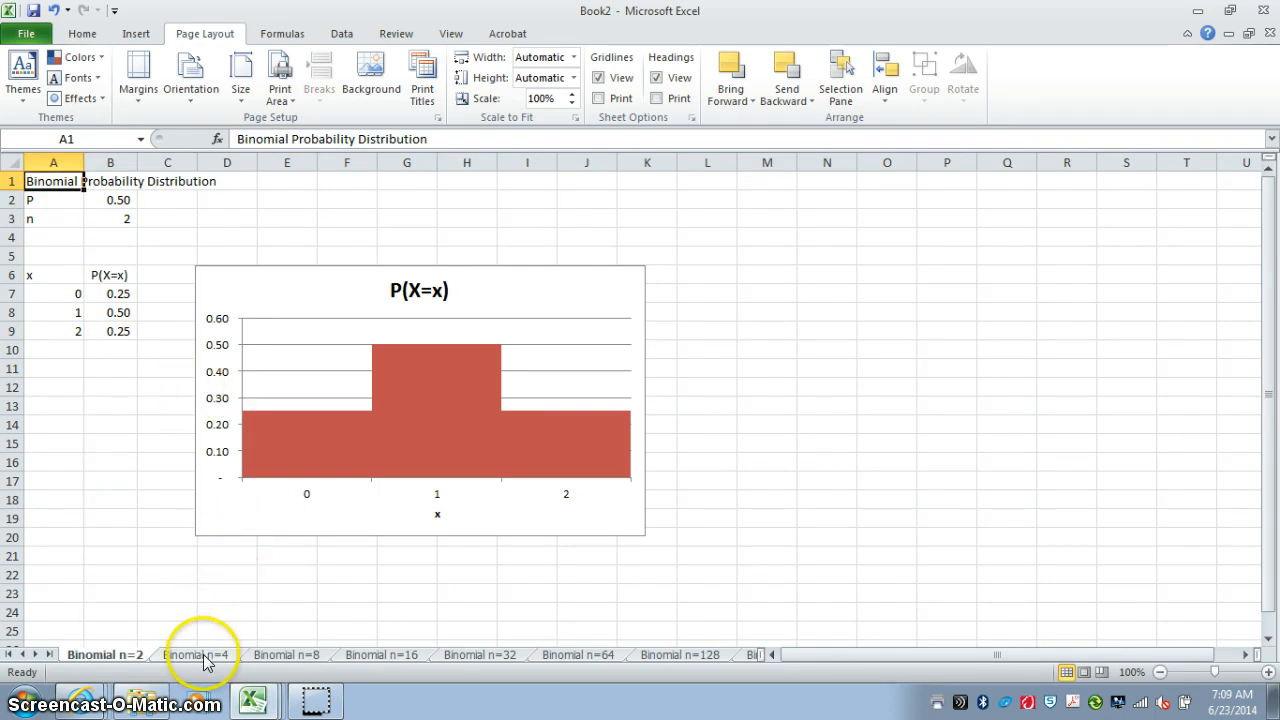
Switch to the Binomial n=4 sheet, back to n=2, then to n=4 again.
left_click(196, 654)
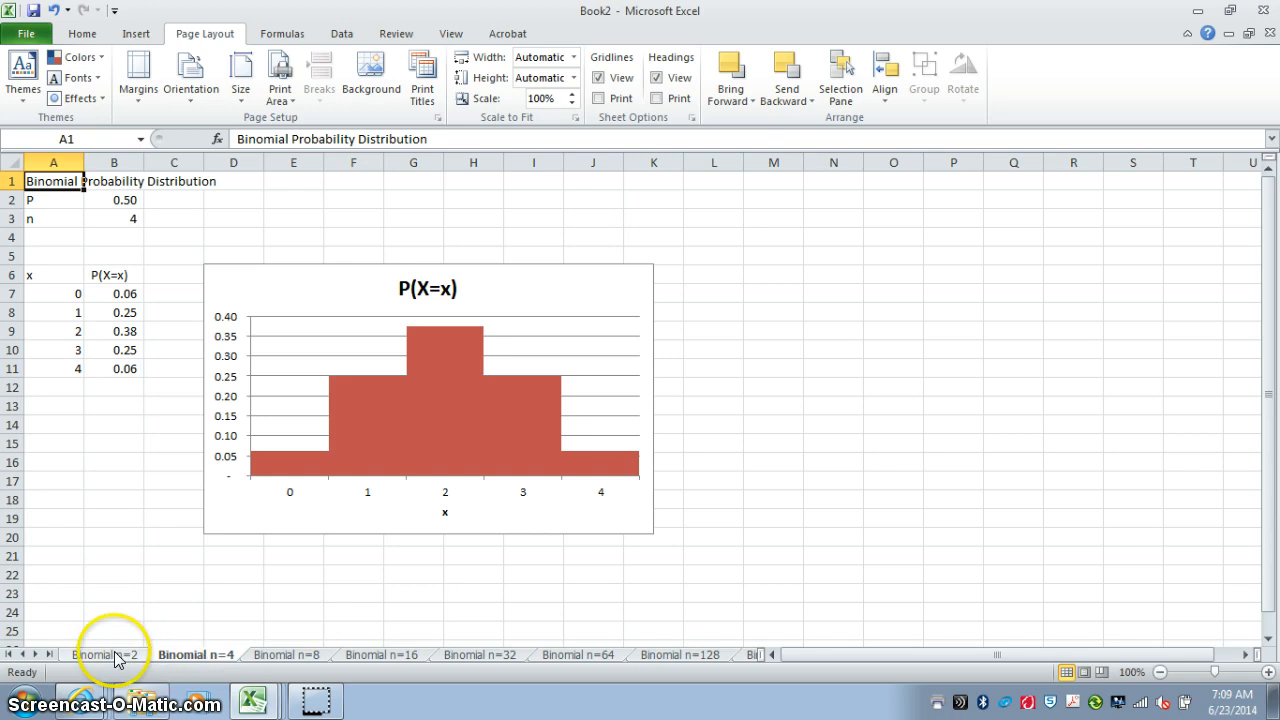
left_click(103, 654)
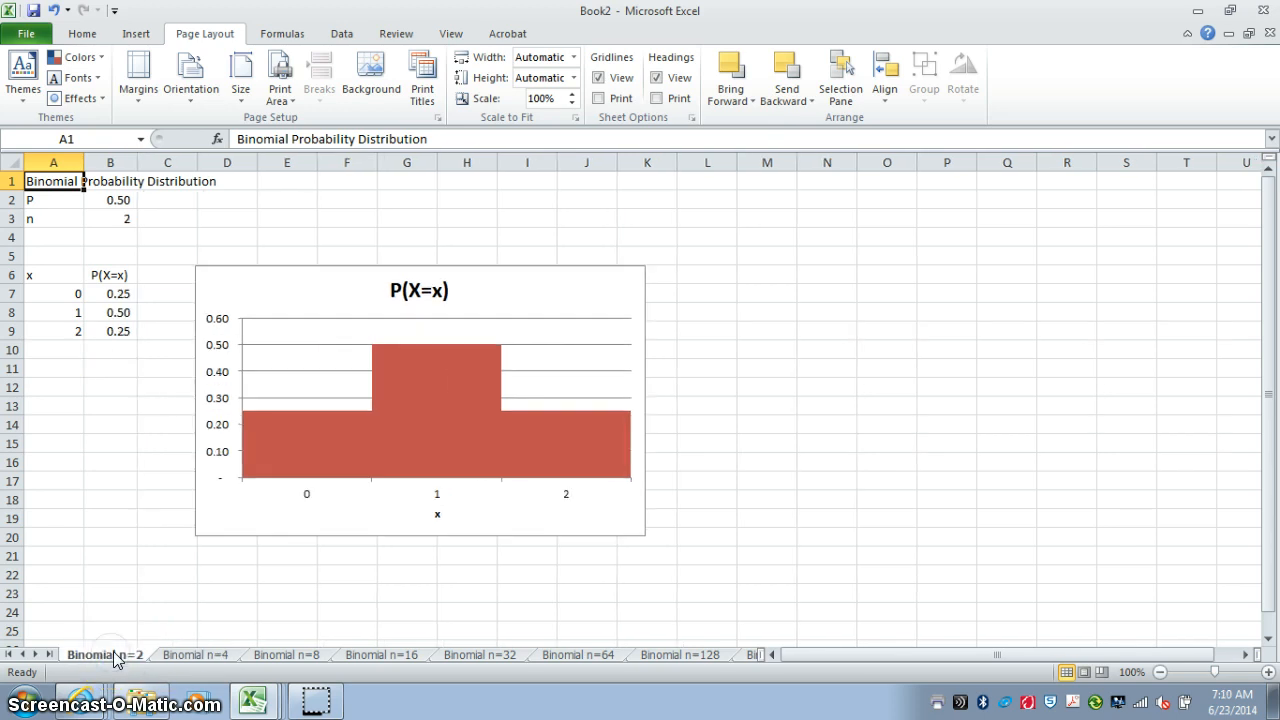
mouse_move(435, 438)
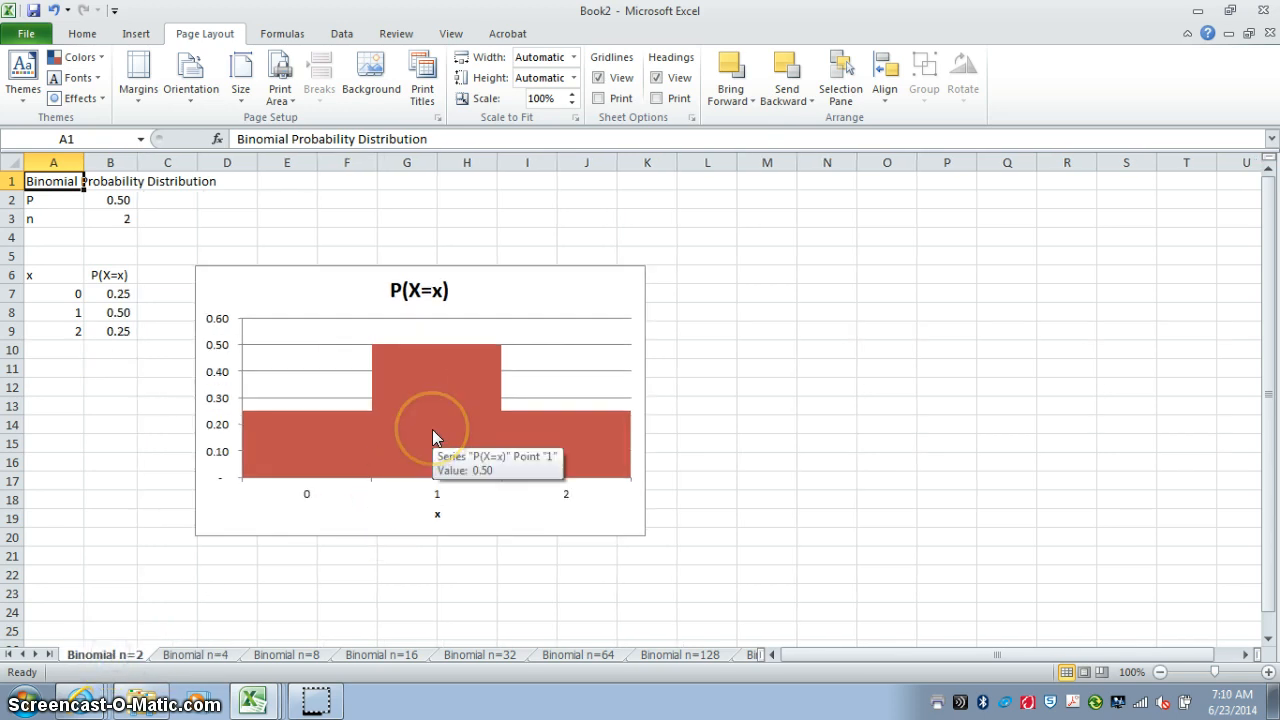
mouse_move(475, 400)
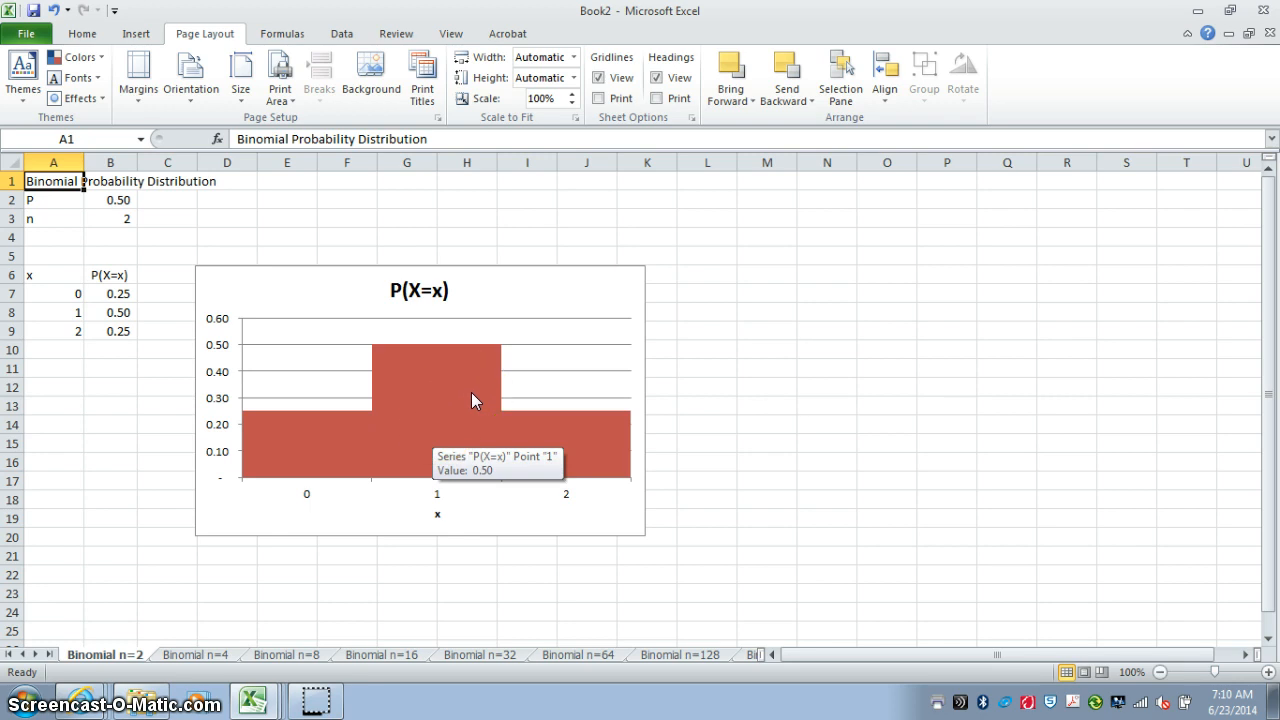
mouse_move(210, 655)
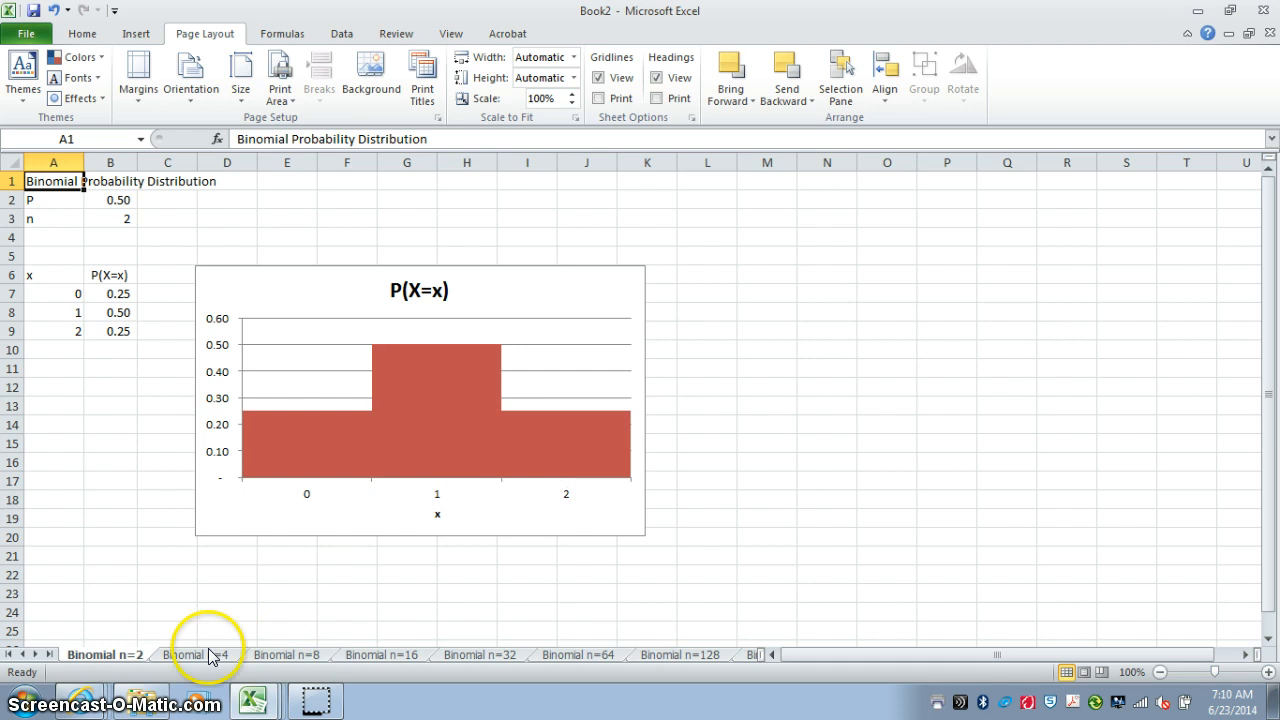
left_click(196, 654)
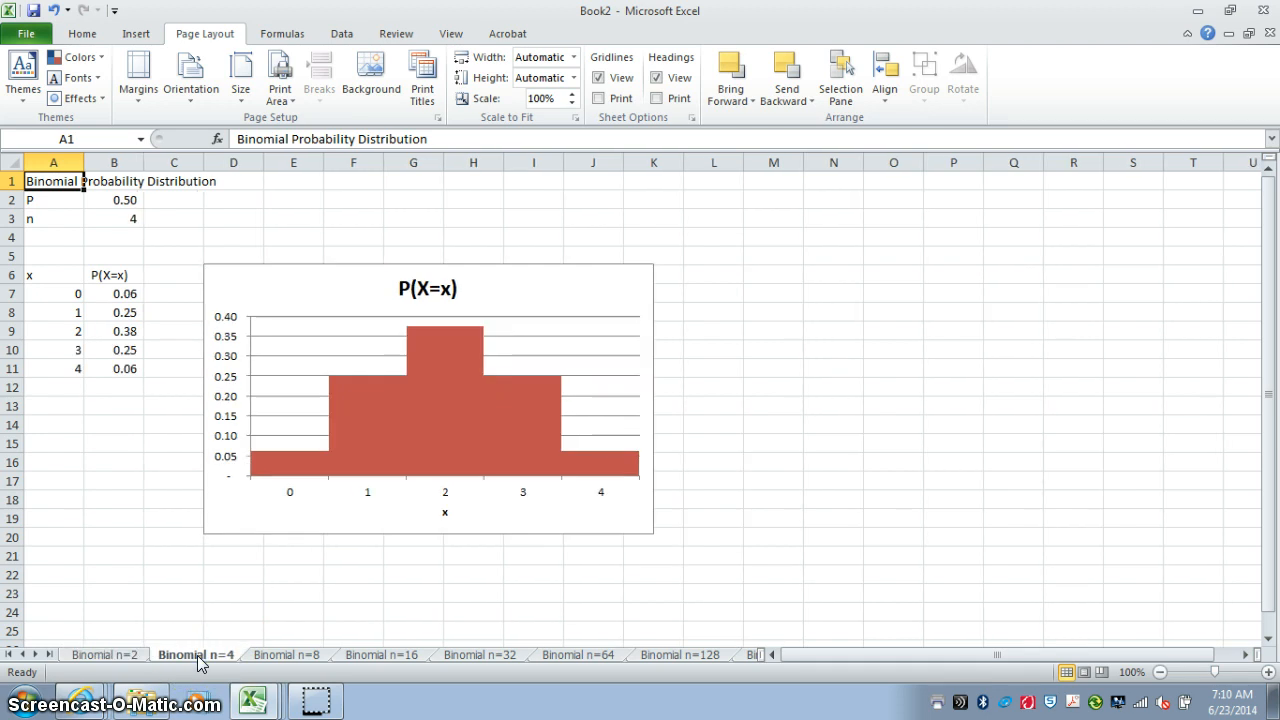
mouse_move(285, 655)
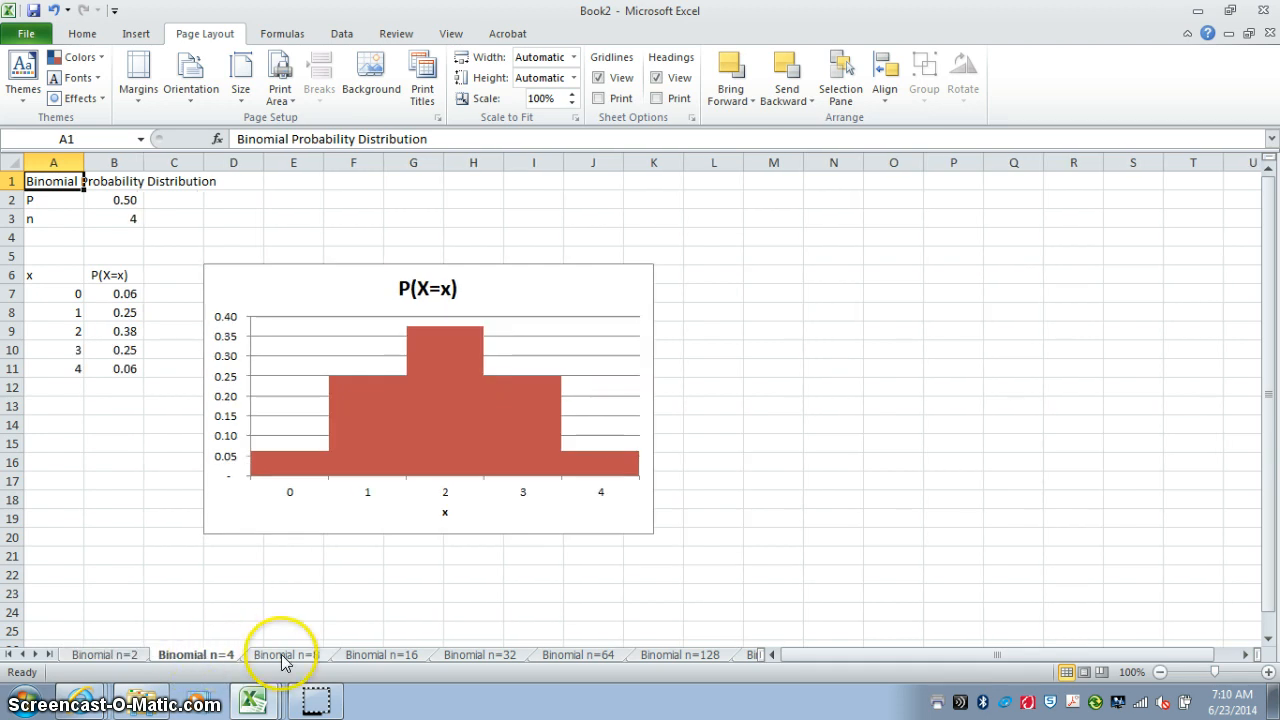
Step through the n=8, 16, 32, 64 and 128 sheets to reach Binomial n=256.
left_click(287, 654)
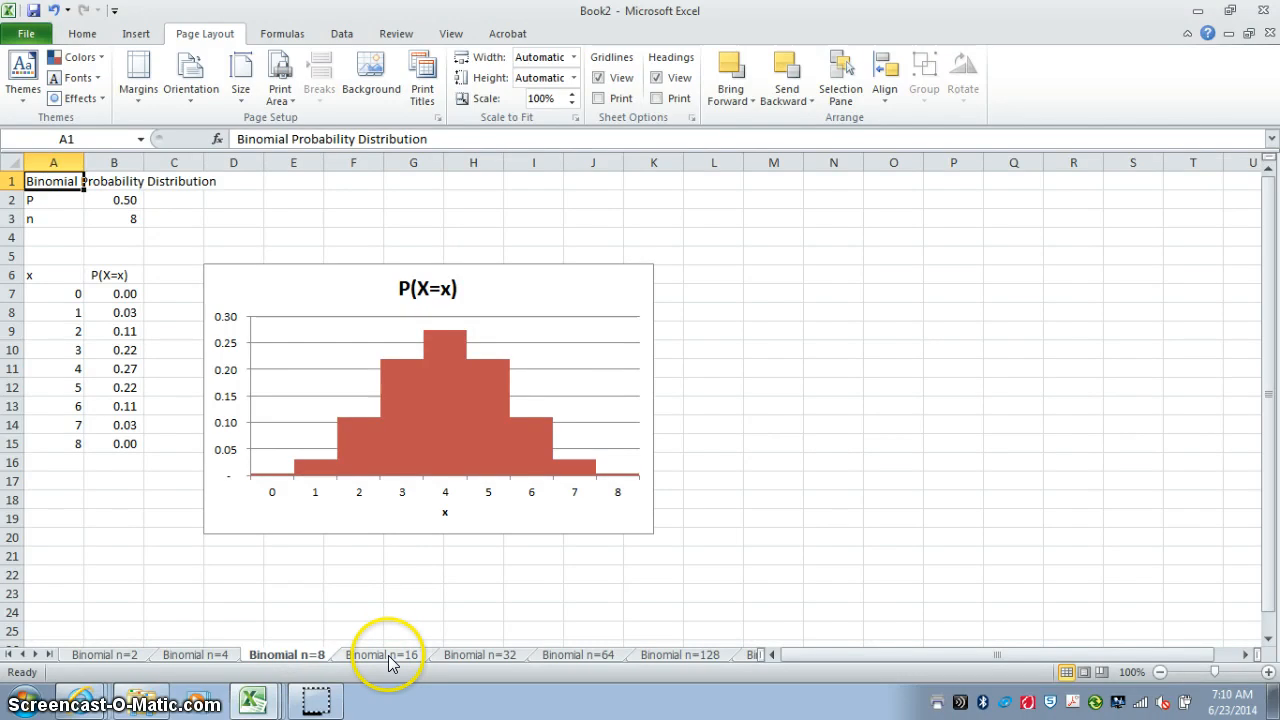
left_click(380, 654)
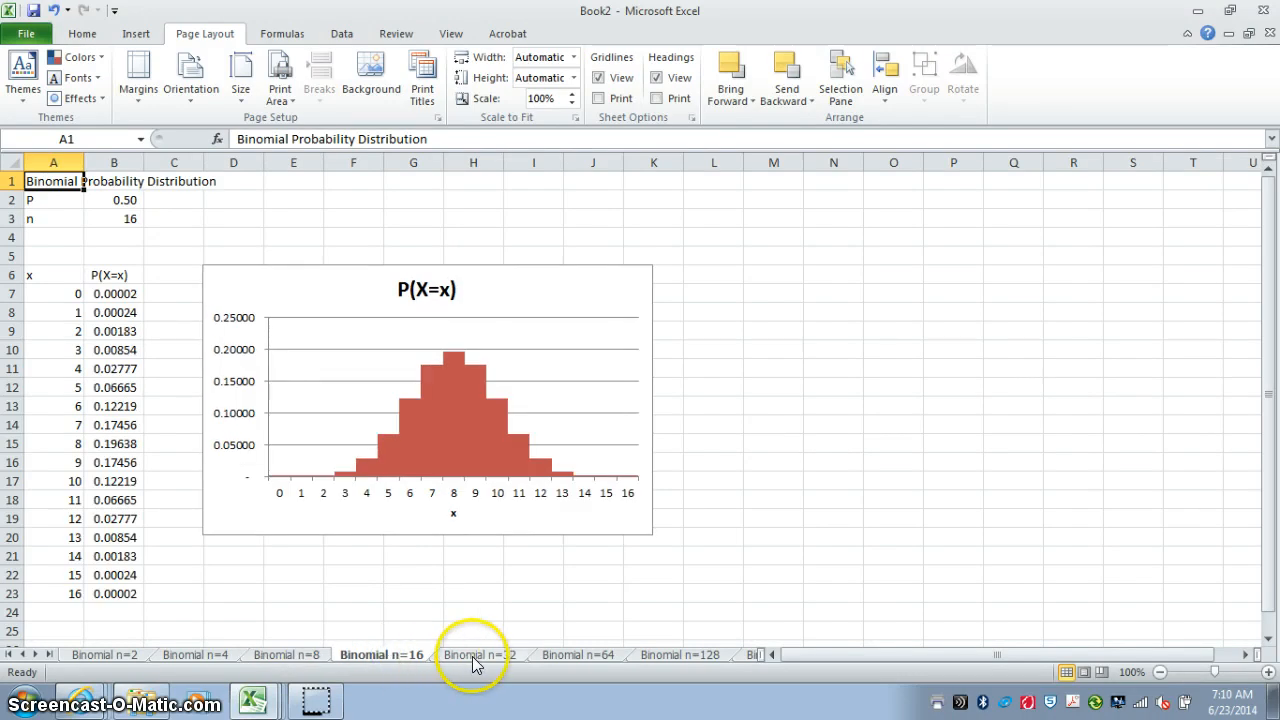
left_click(479, 654)
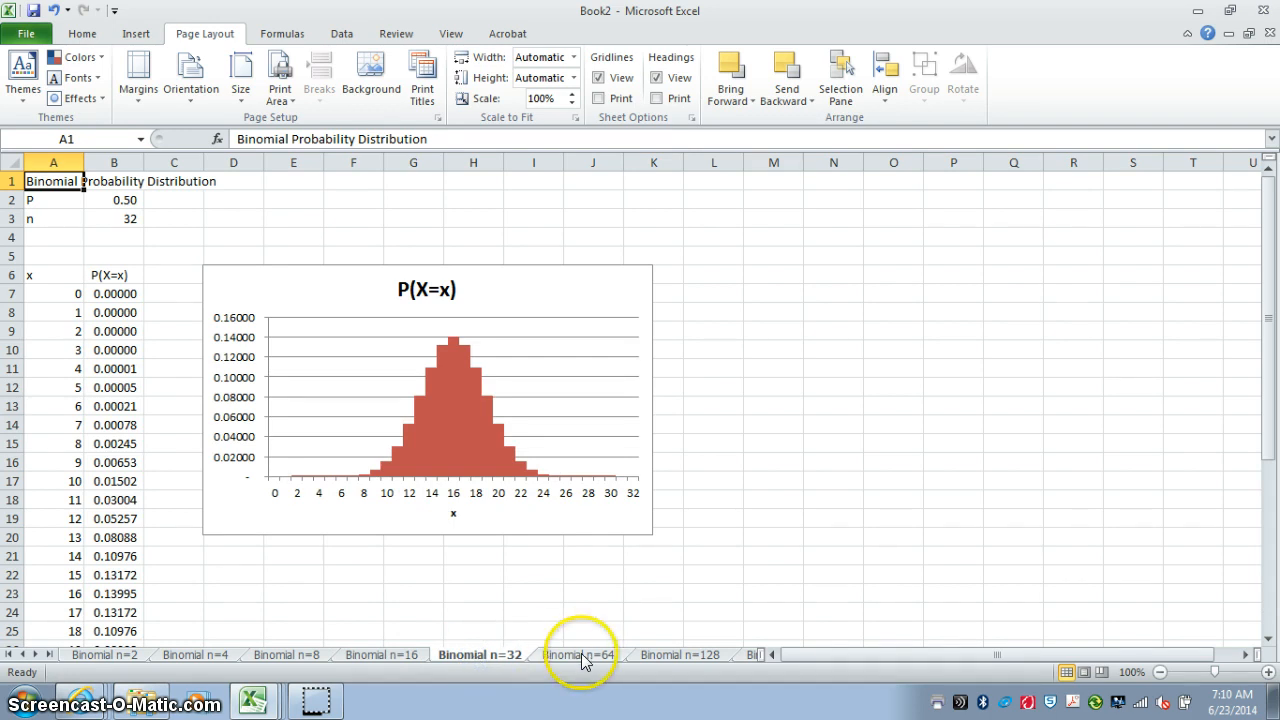
left_click(577, 654)
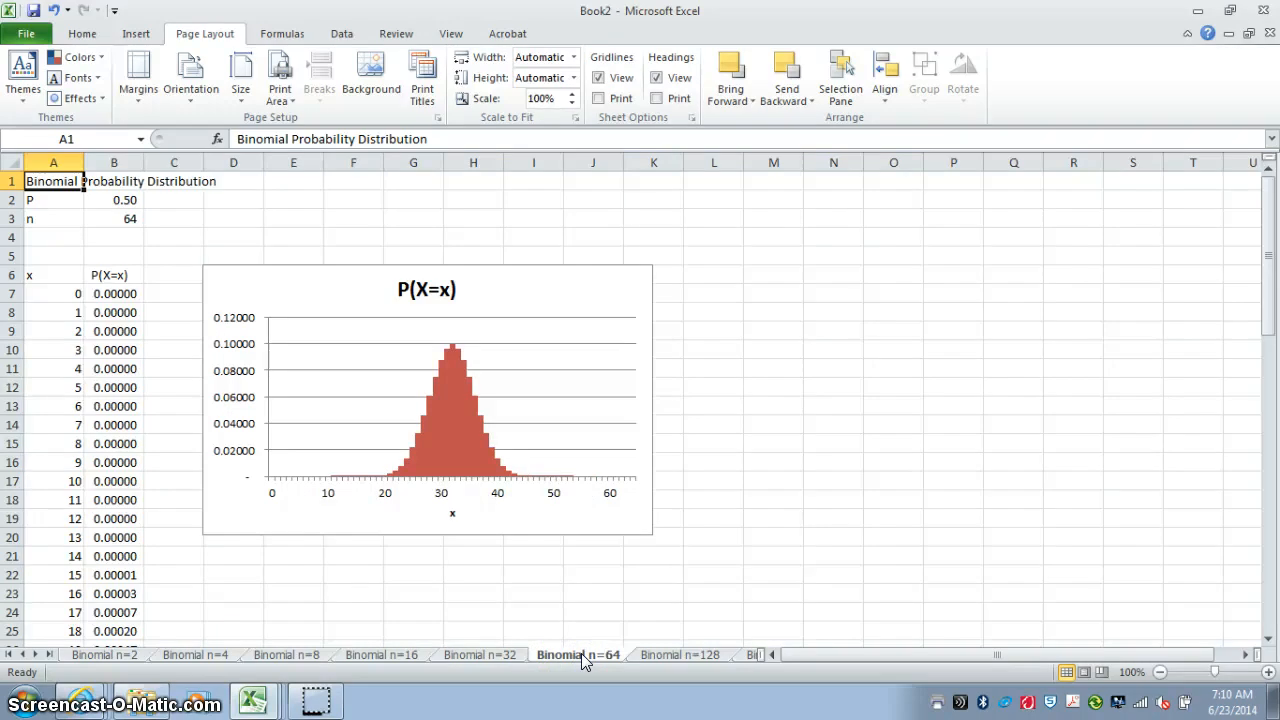
left_click(680, 655)
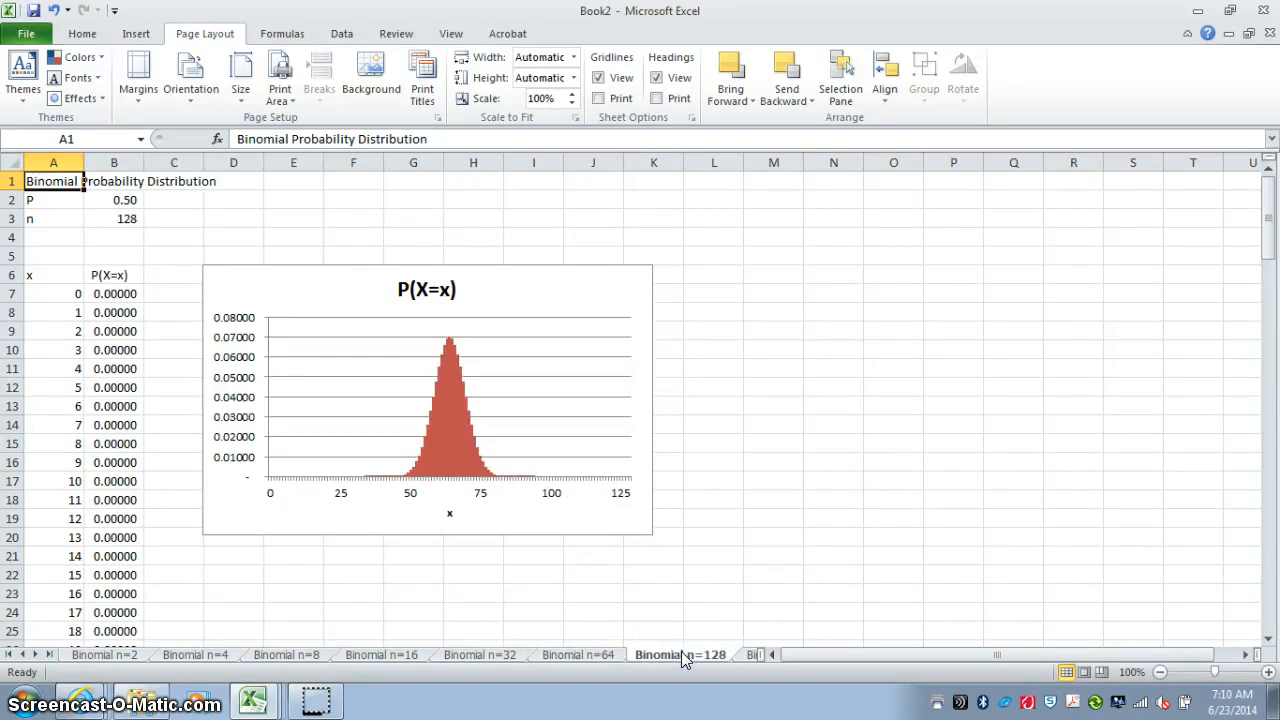
left_click(748, 655)
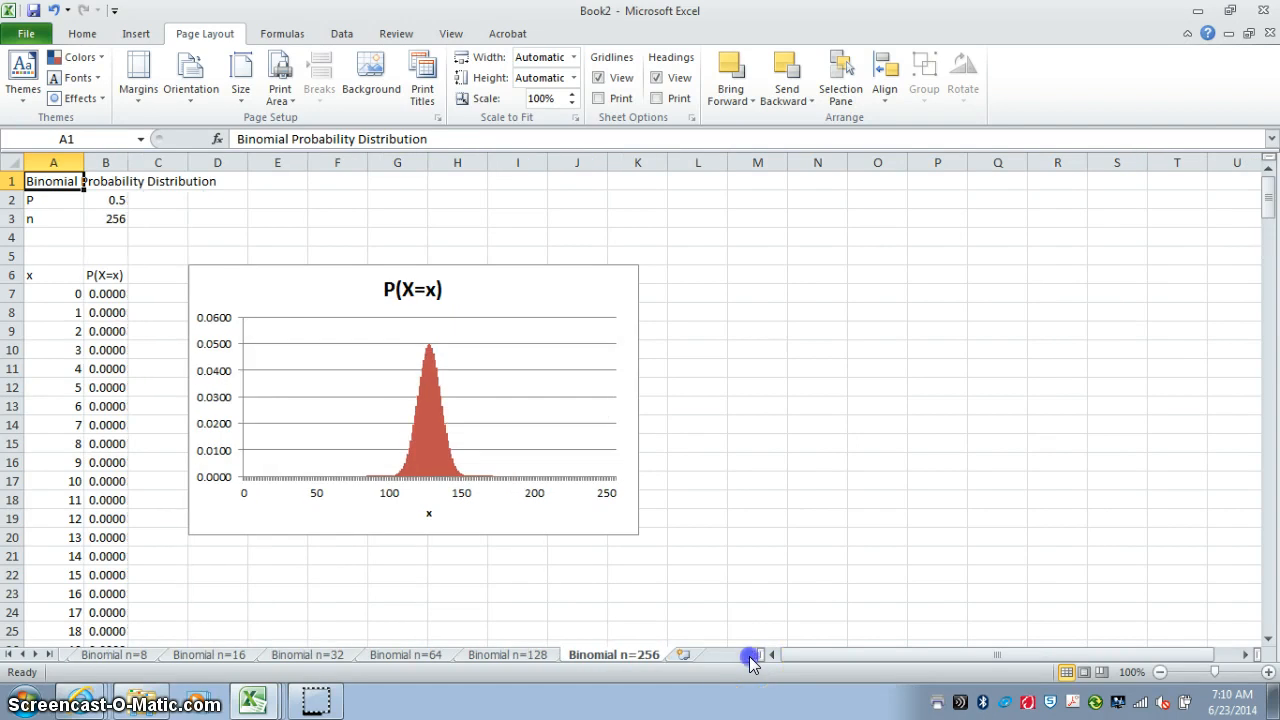
mouse_move(724, 478)
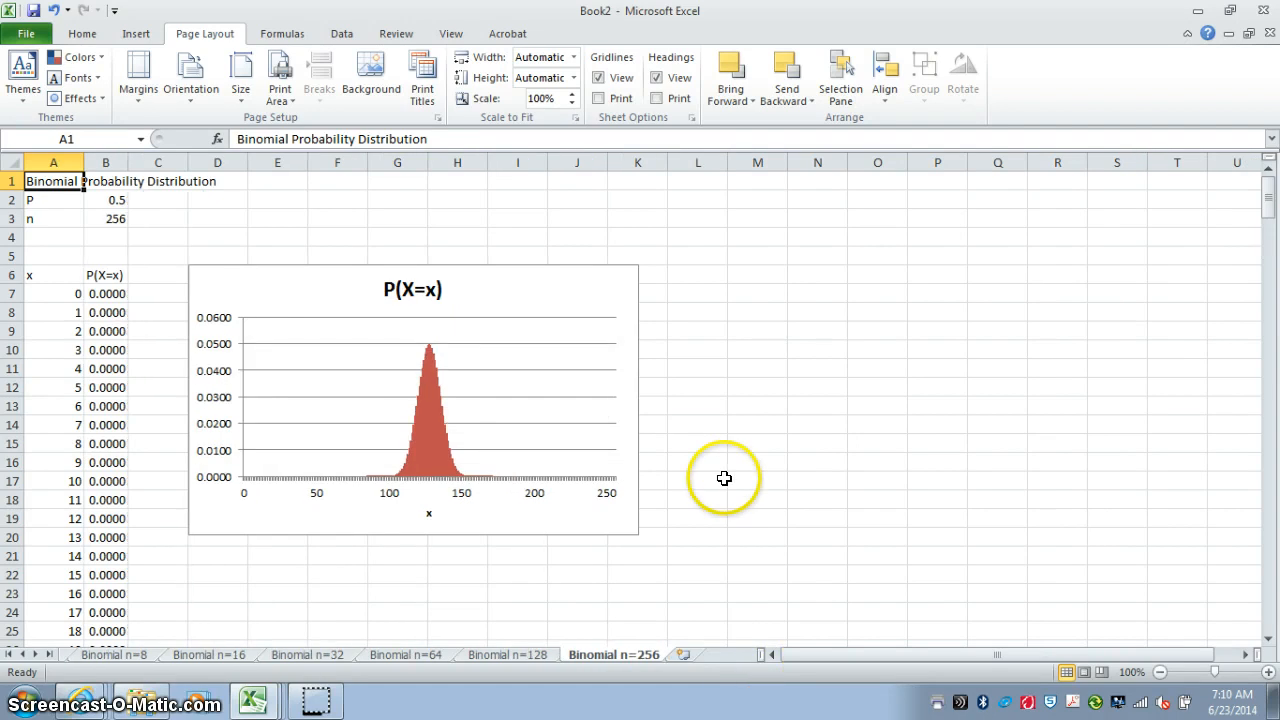
mouse_move(390, 417)
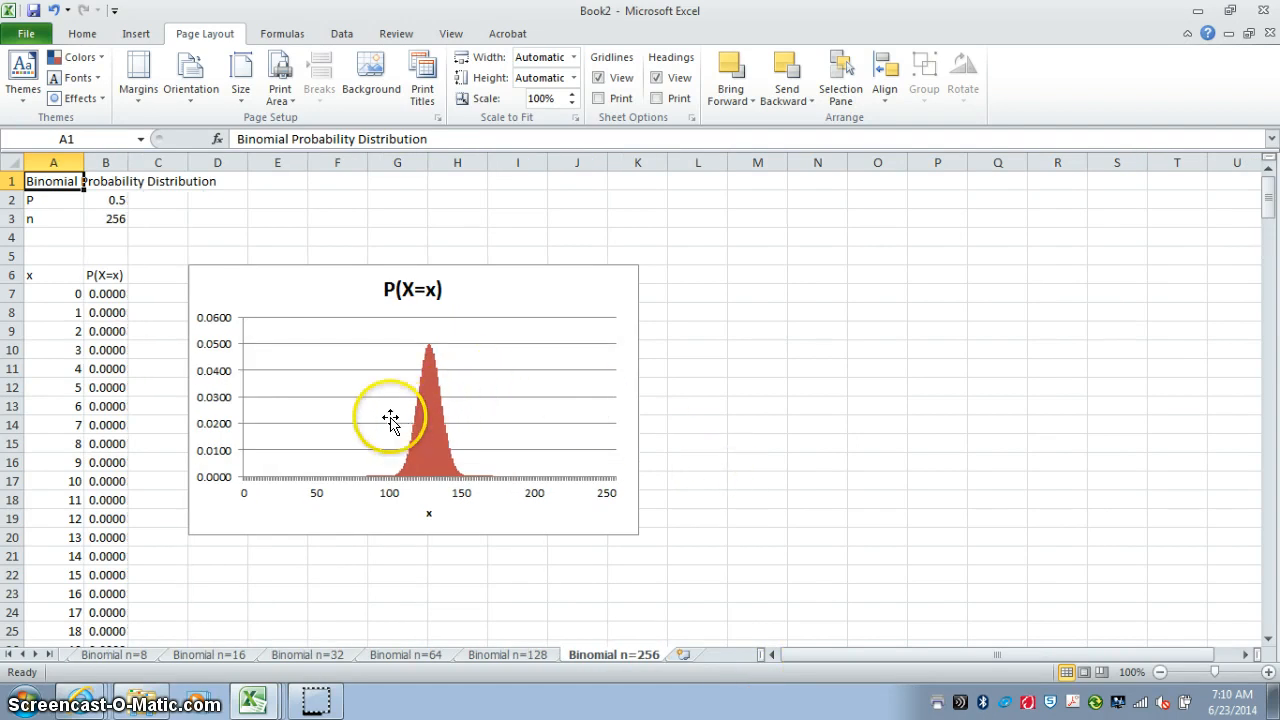
mouse_move(531, 355)
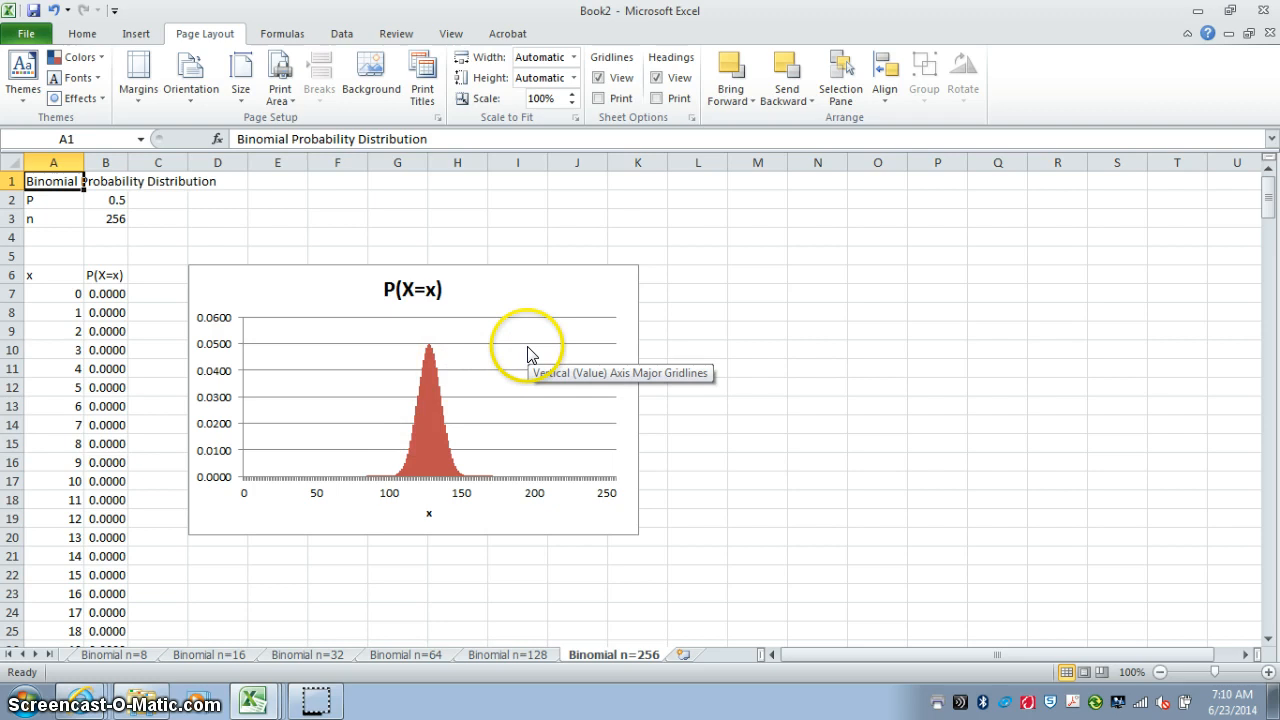
mouse_move(468, 244)
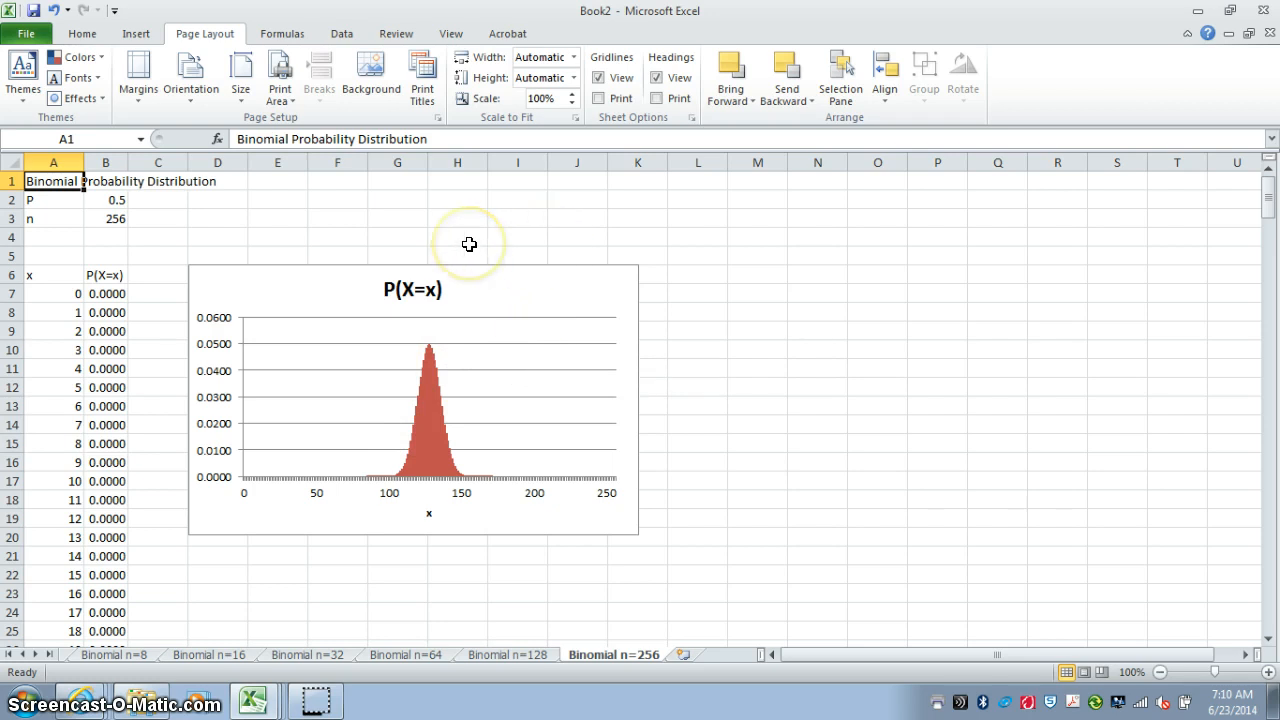
mouse_move(470, 244)
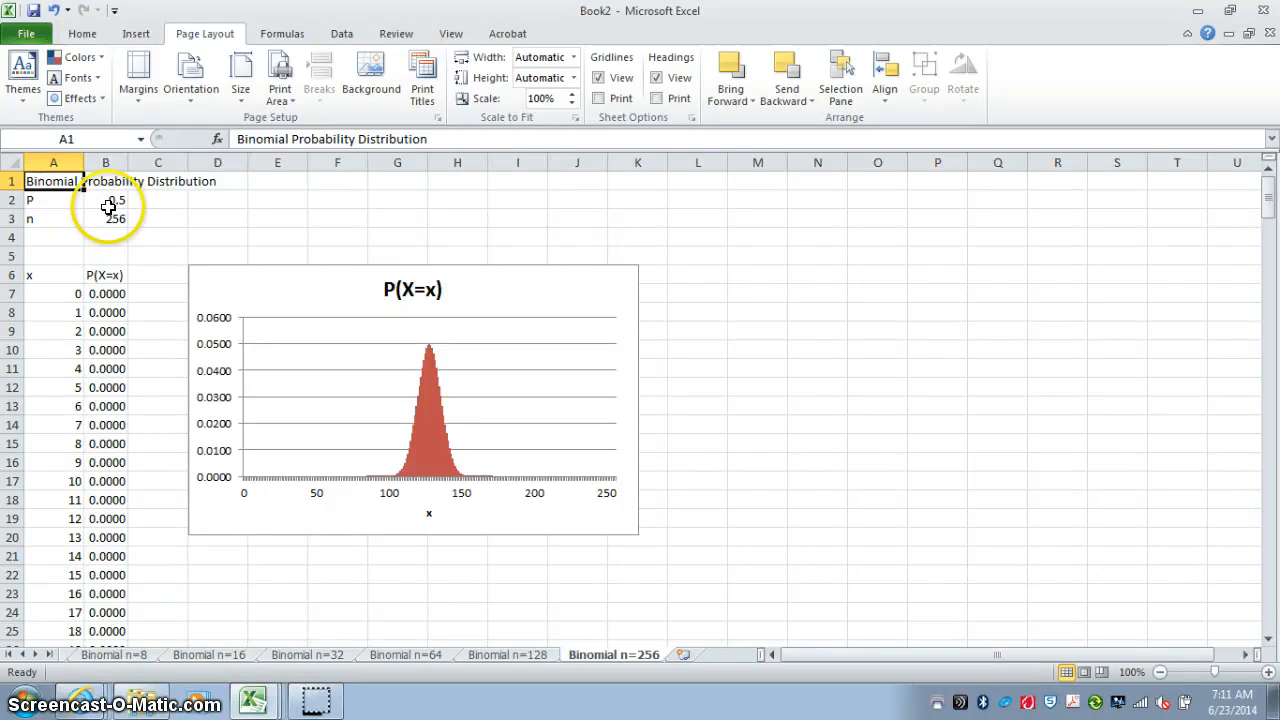
Enter 0.3 as p in cell B2 of the n=256 sheet.
left_click(105, 199)
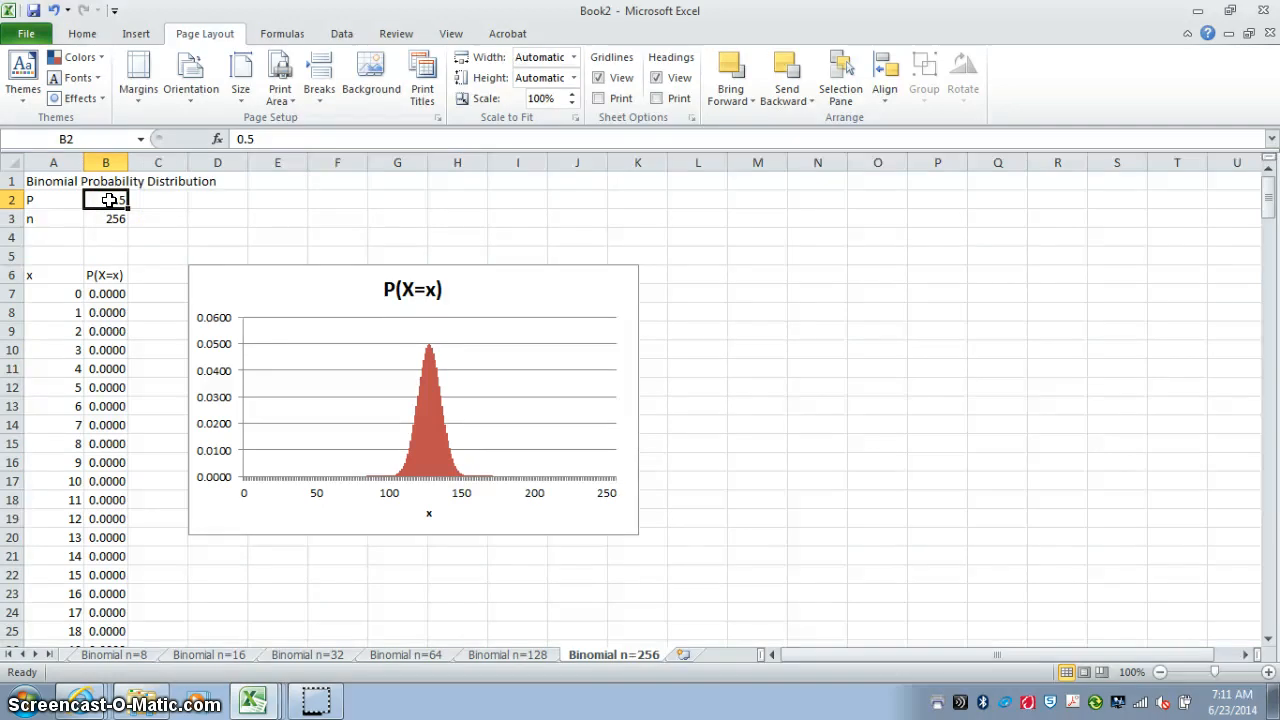
type(".3")
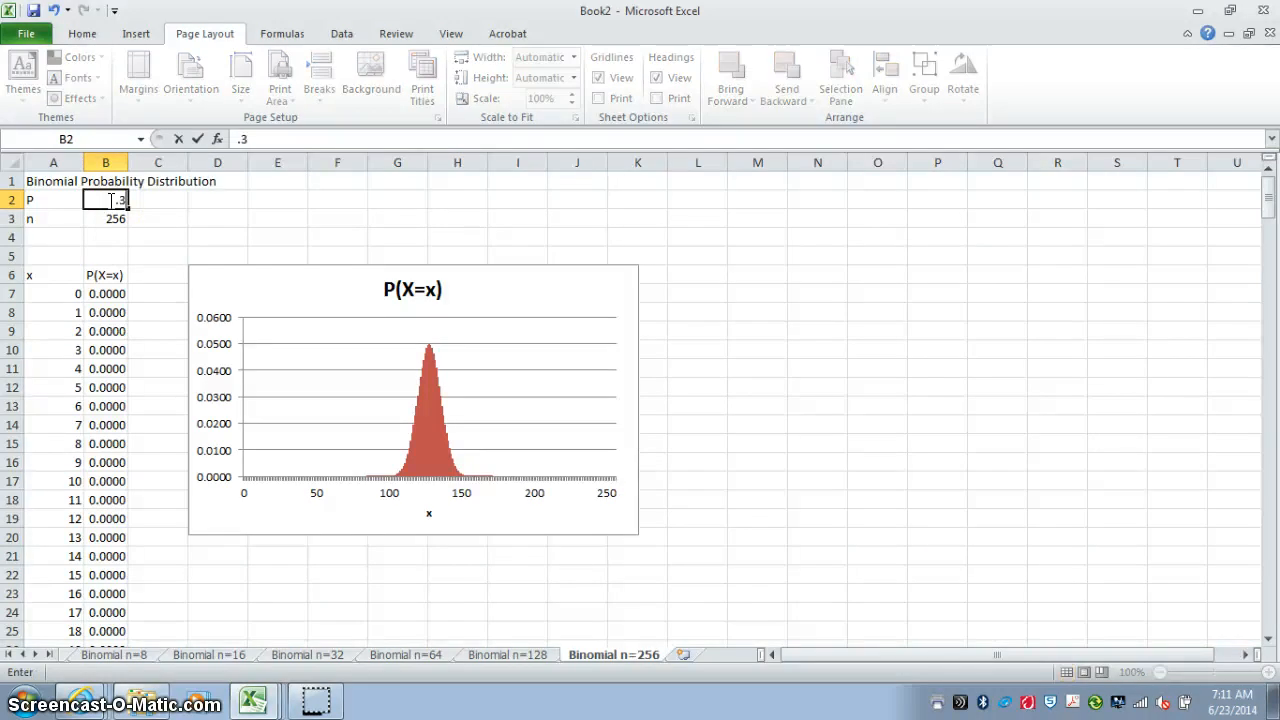
key("Return")
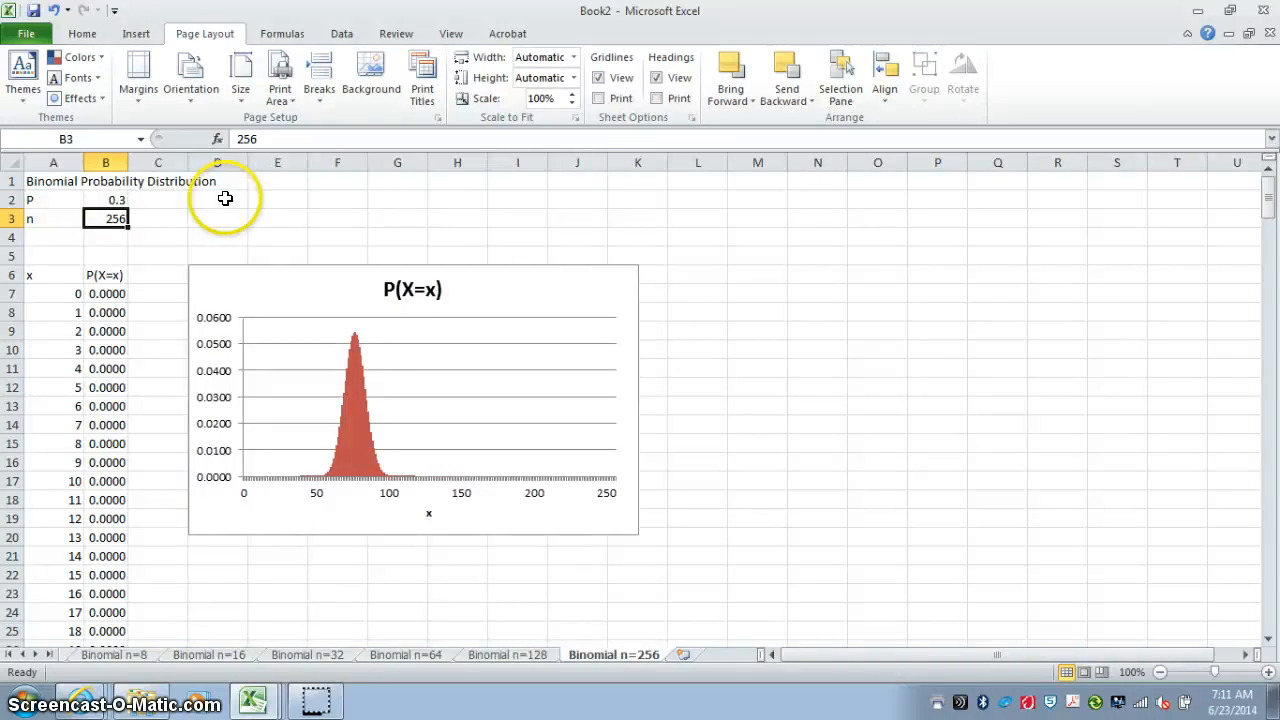
mouse_move(445, 463)
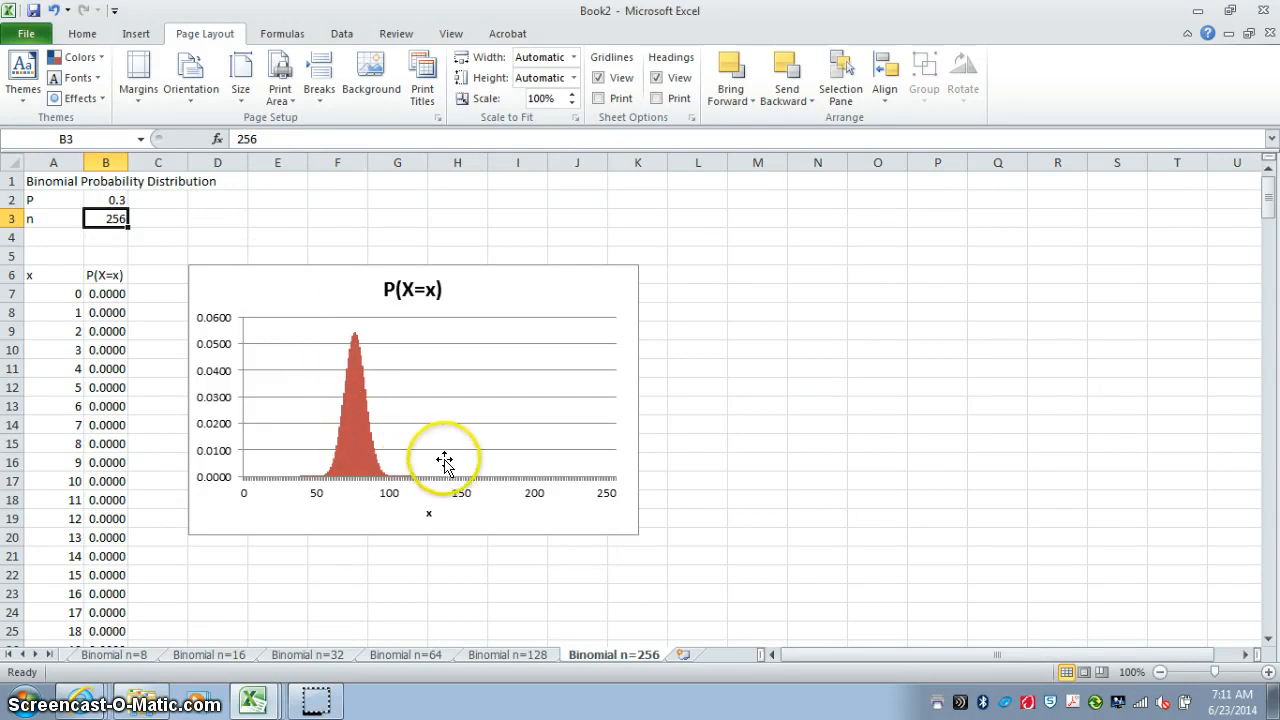
mouse_move(434, 463)
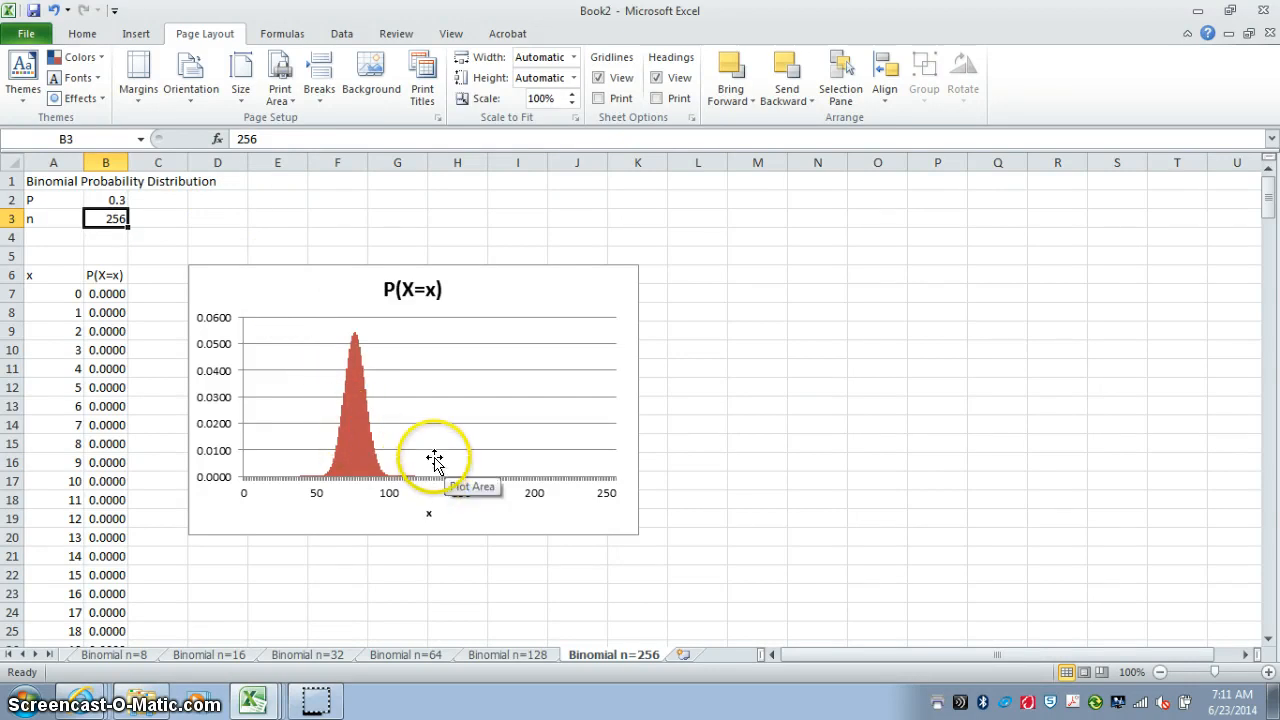
mouse_move(448, 461)
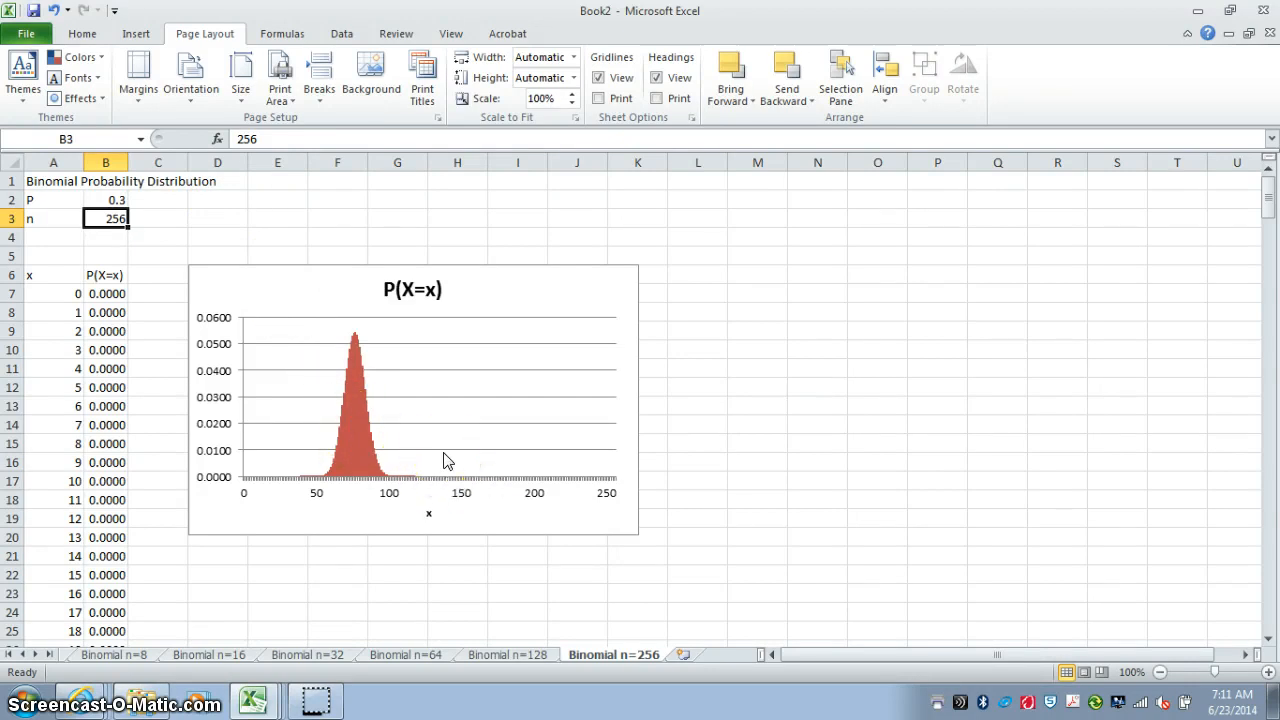
mouse_move(432, 466)
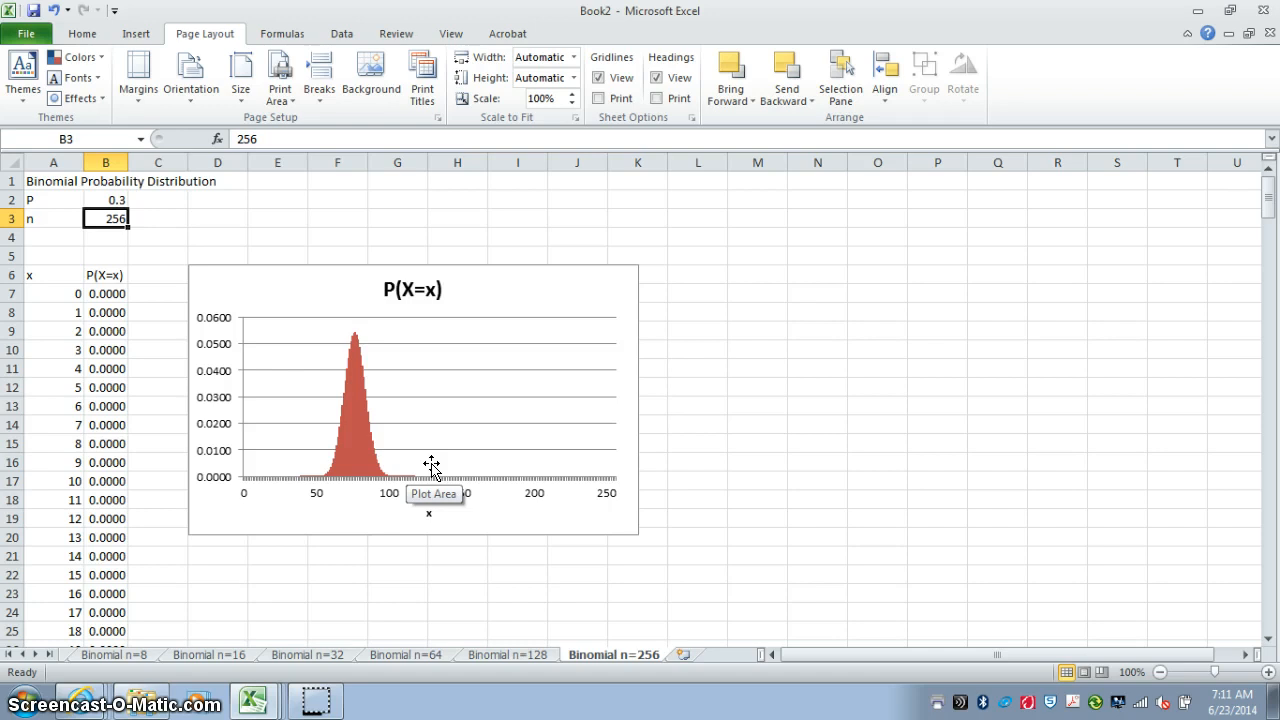
Try p = 0.9 in B2, then reset p to 0.5 and select cell A1.
left_click(106, 199)
type("0.9")
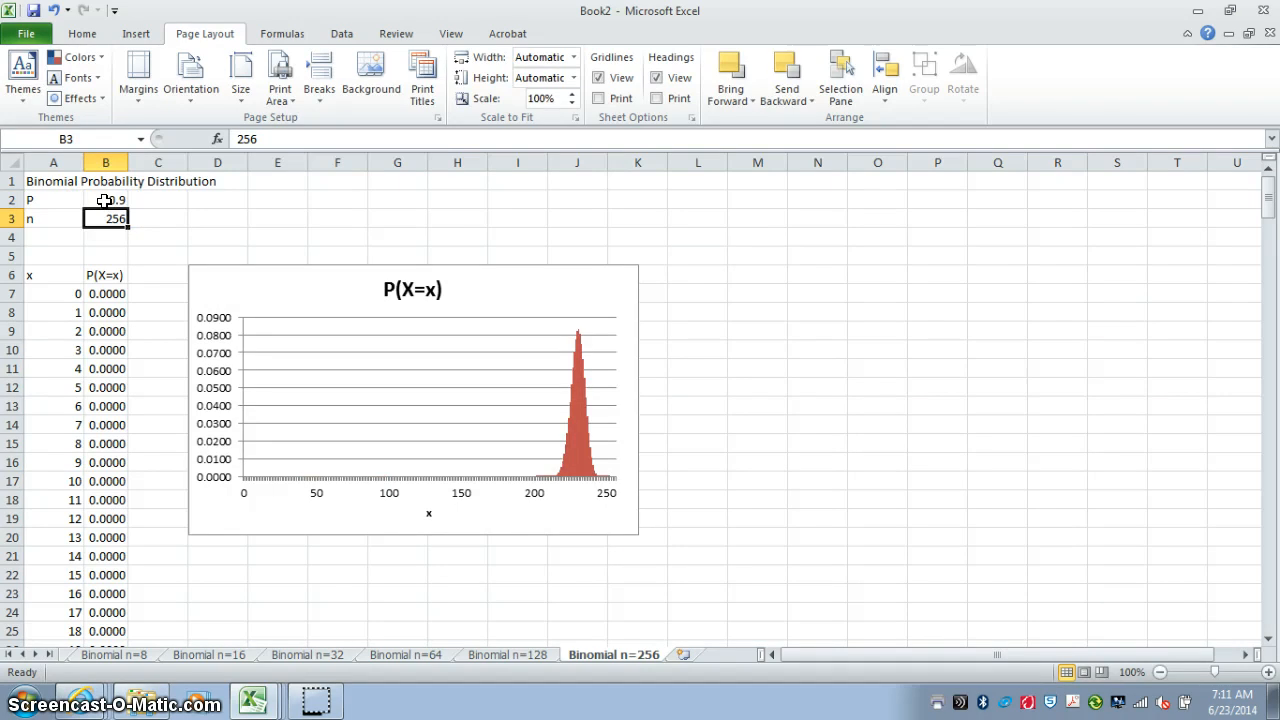
left_click(105, 199)
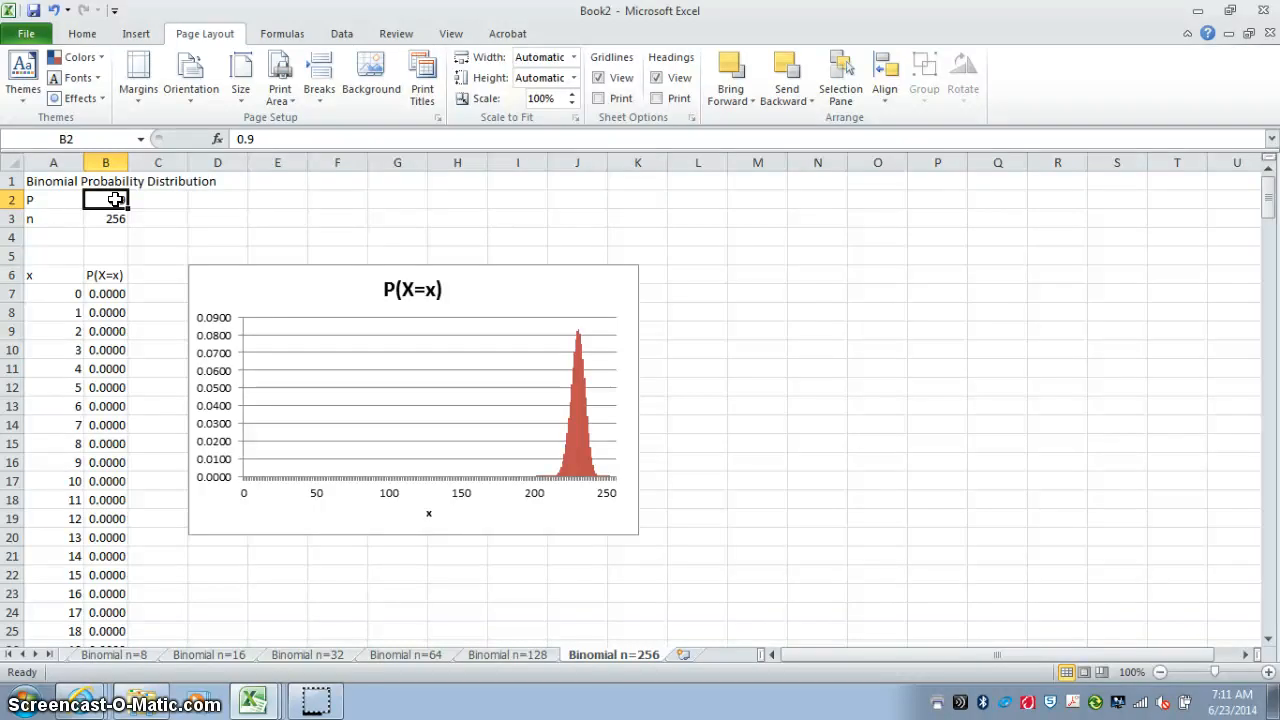
type(".5")
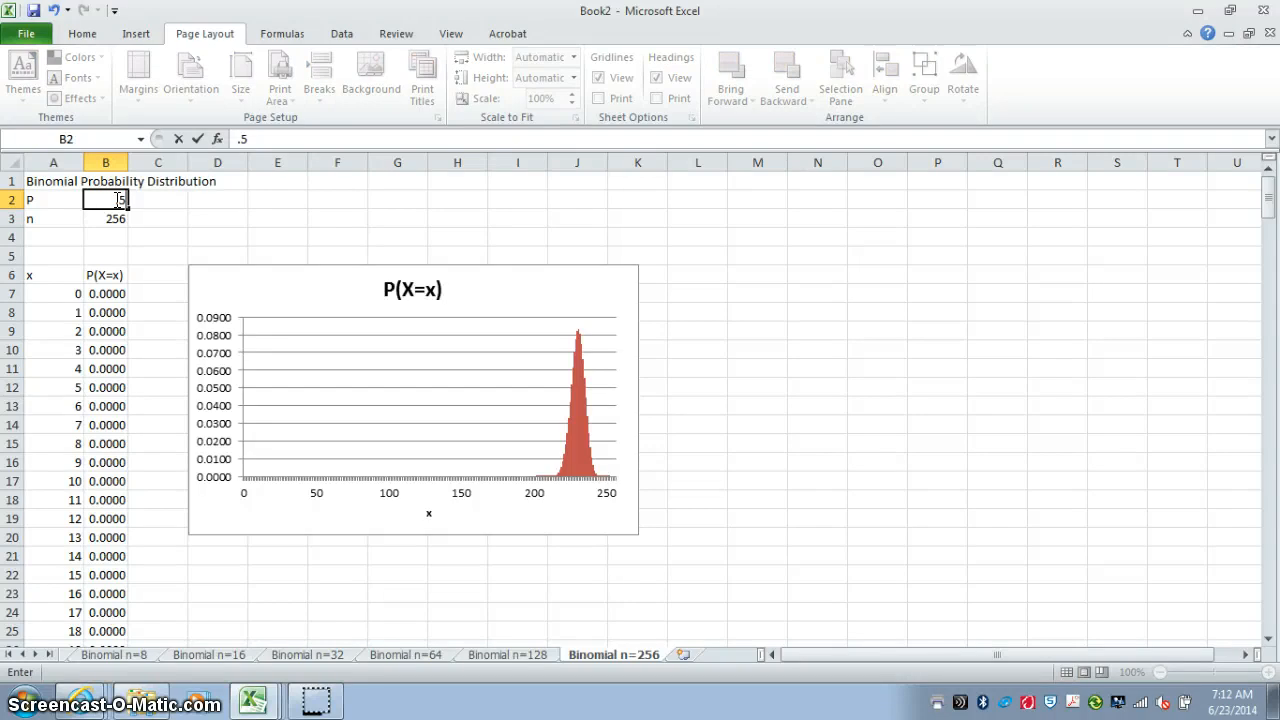
key("Return")
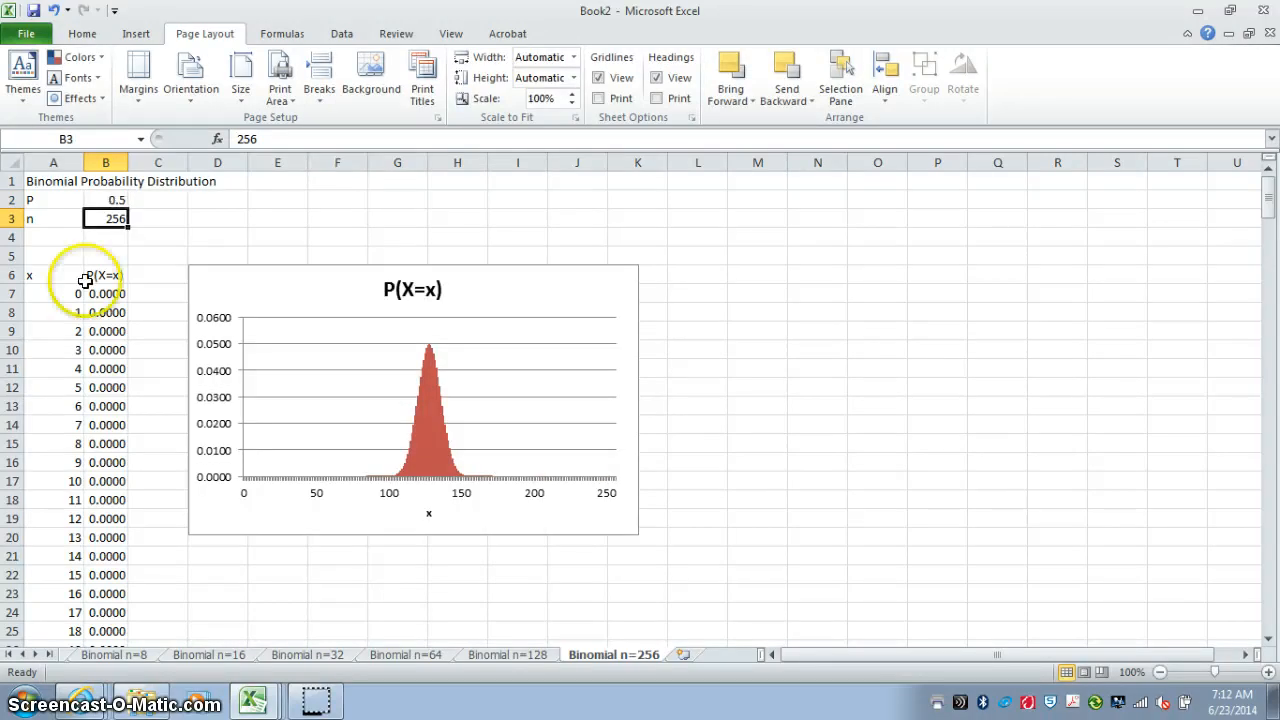
mouse_move(272, 667)
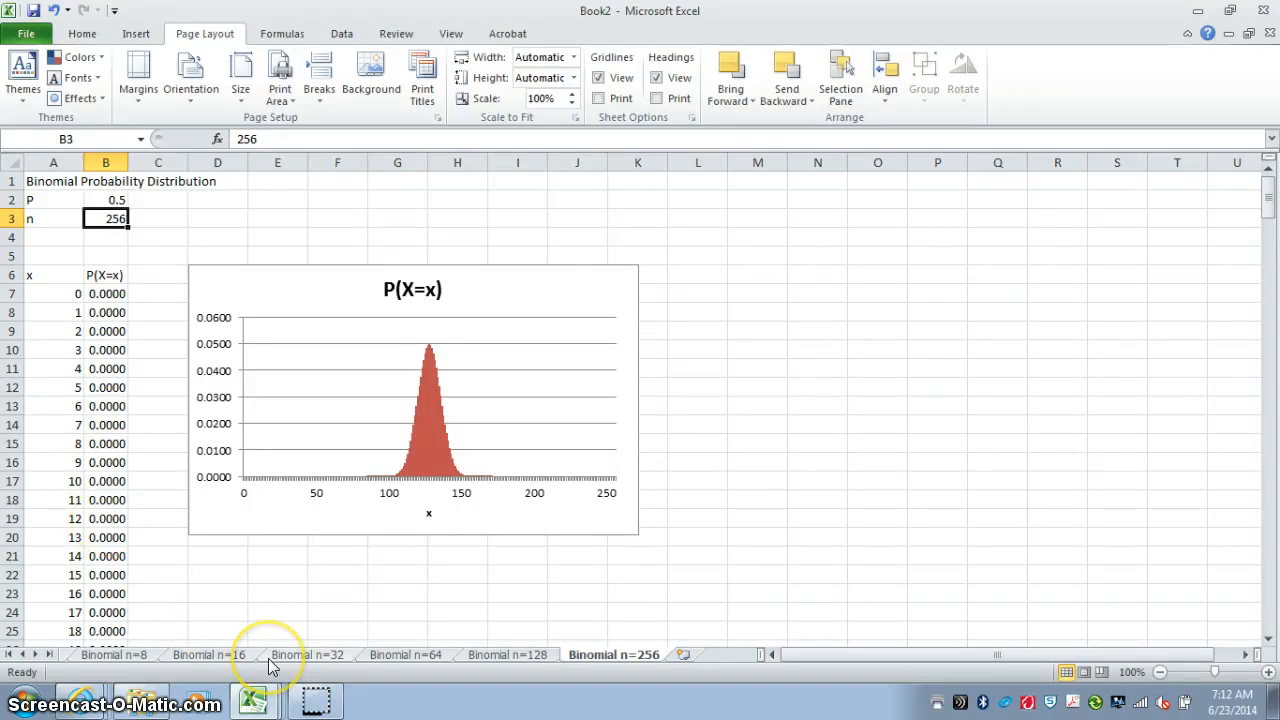
mouse_move(225, 665)
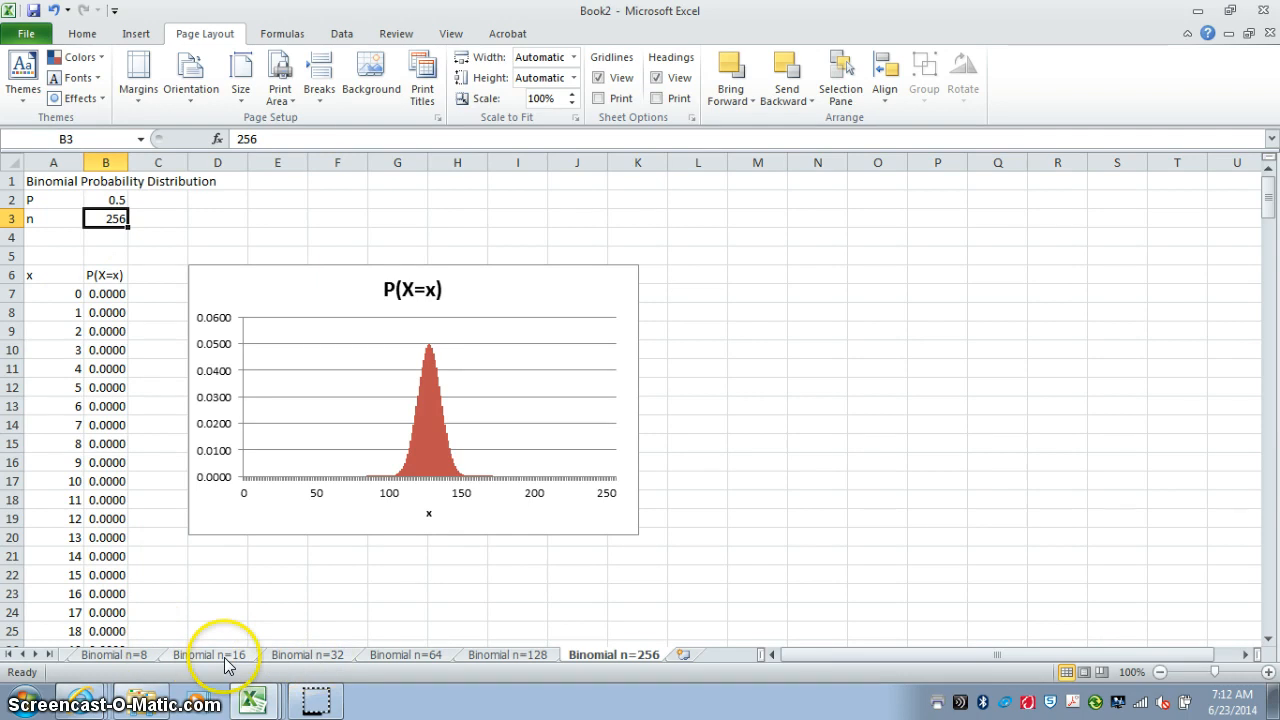
left_click(53, 181)
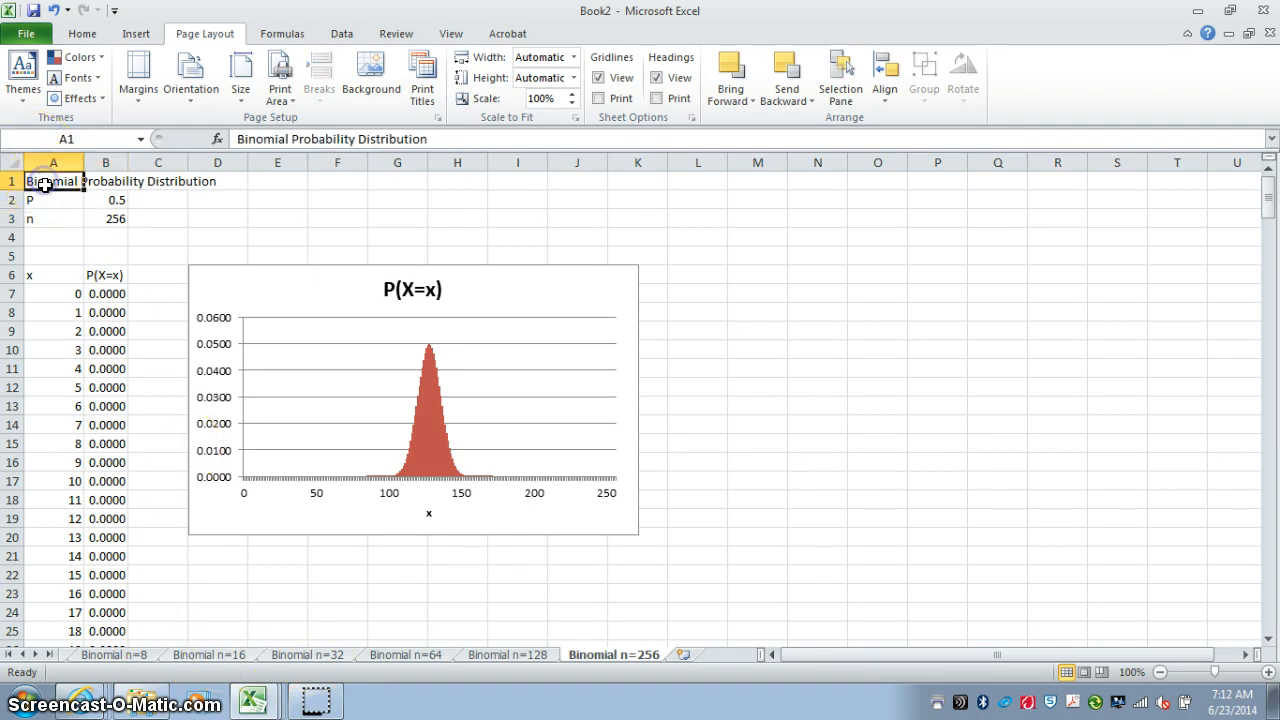
Go to the Binomial n=32 sheet and change p in B2 to 0.90.
left_click(307, 655)
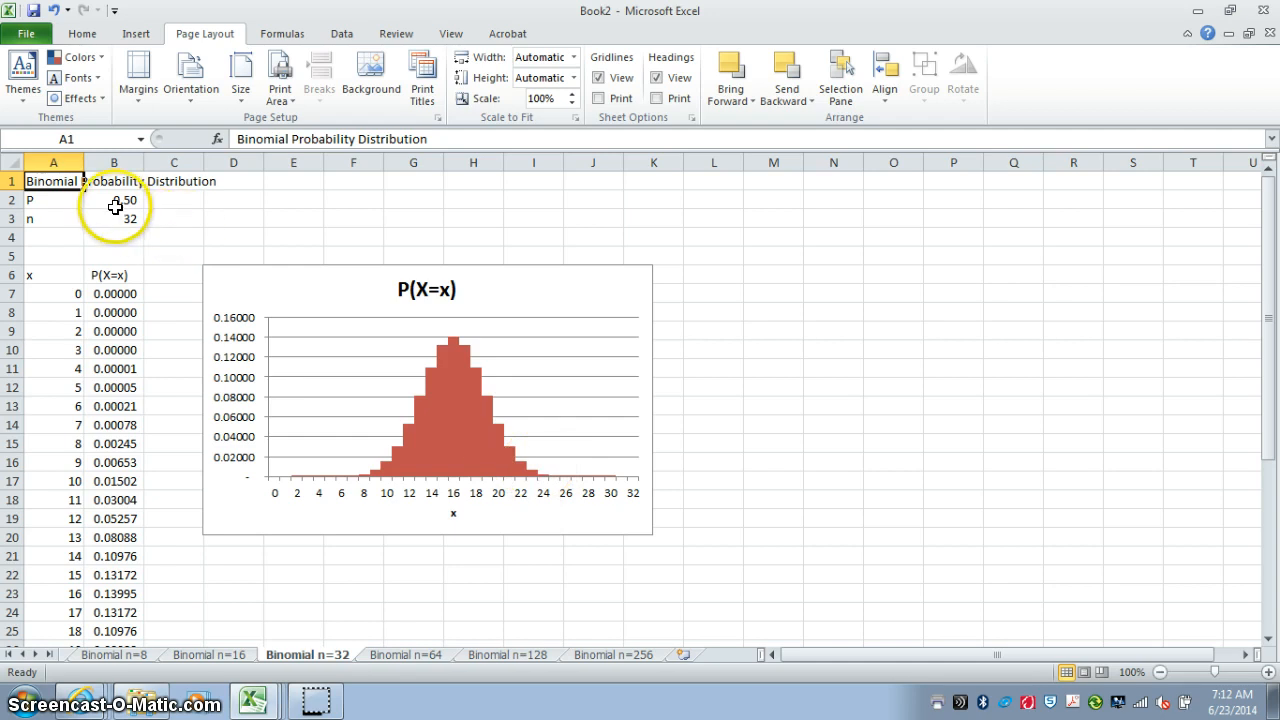
left_click(114, 199)
type("0.9")
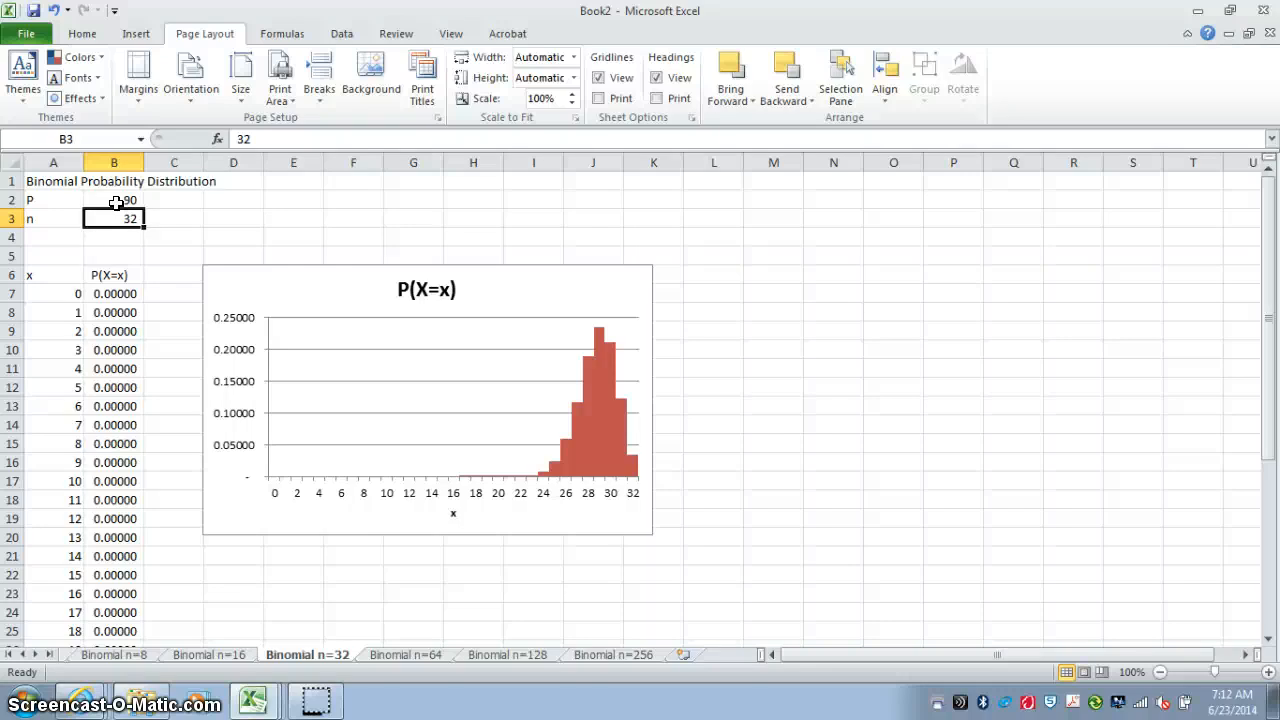
left_click(113, 199)
type("0.5")
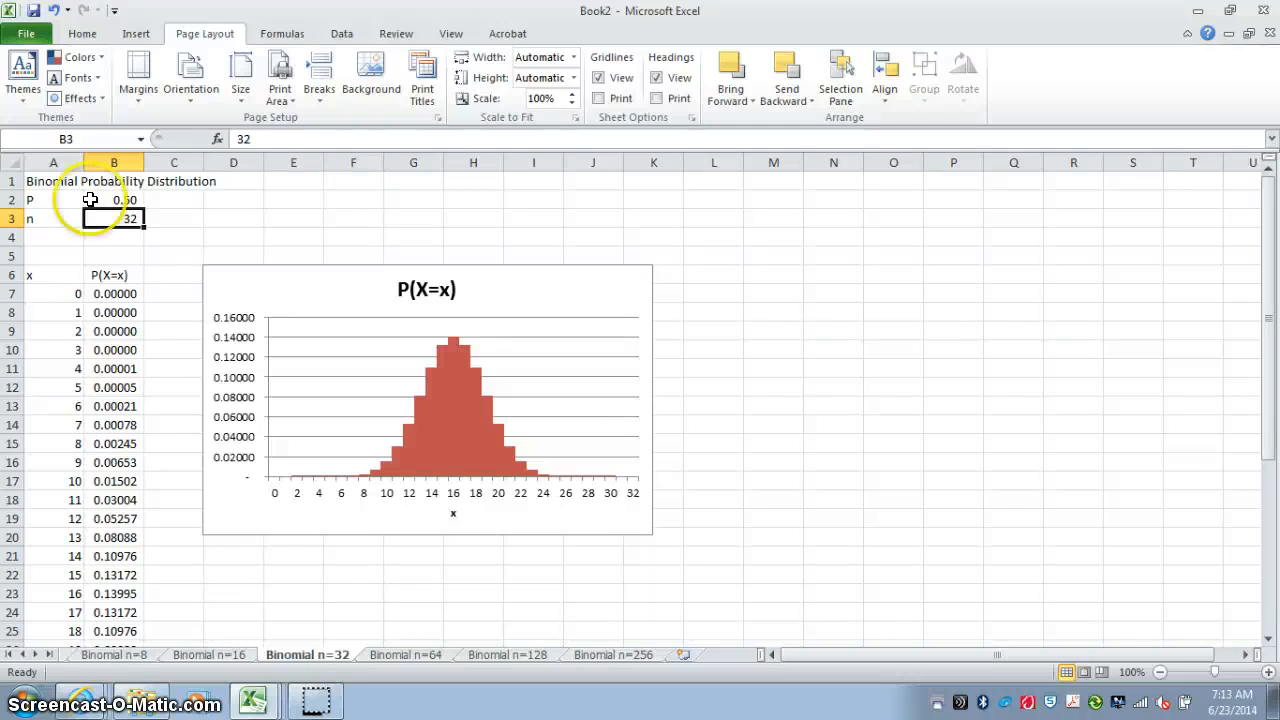
Select title cell A1 on the n=32 sheet with p back at 0.50.
left_click(53, 181)
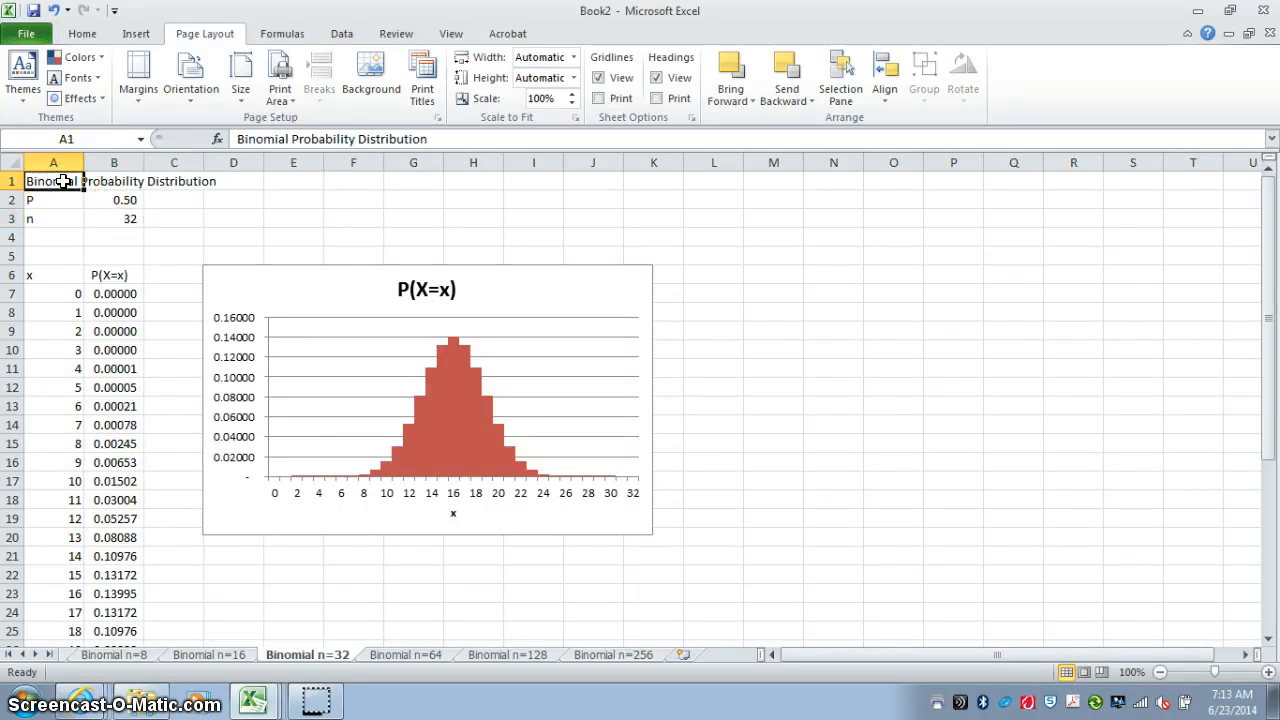